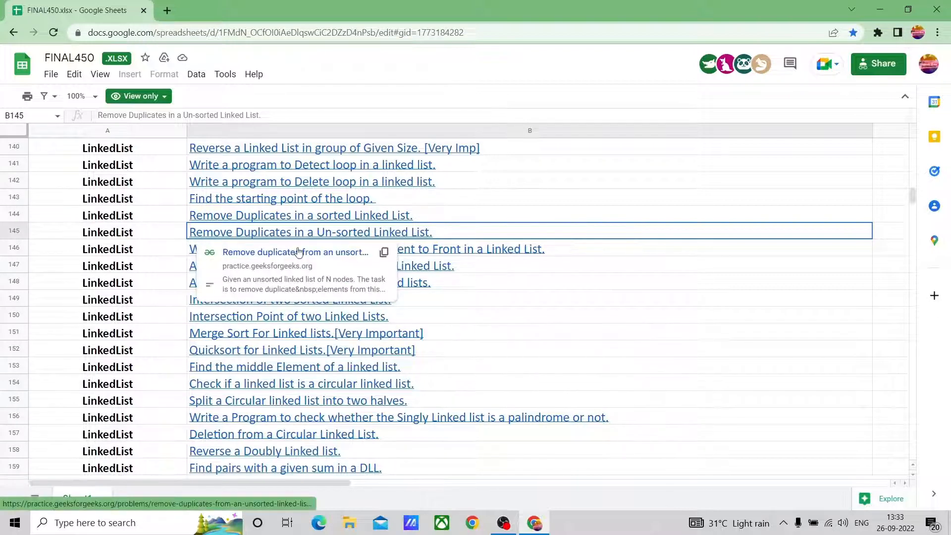
# - Open the 'Remove Duplicates in a Un-sorted Linked List' practice problem from the sheet link
pyautogui.click(309, 232)
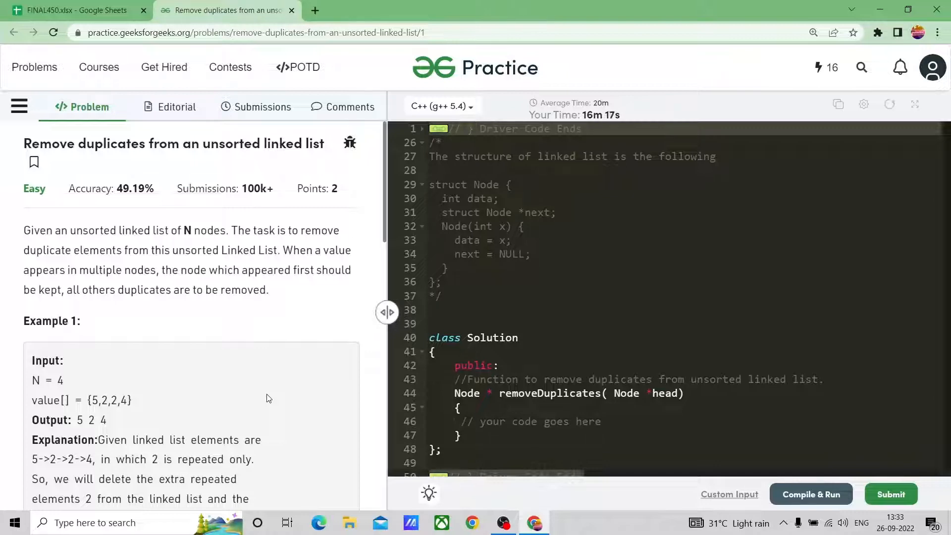
pyautogui.scroll(-3)
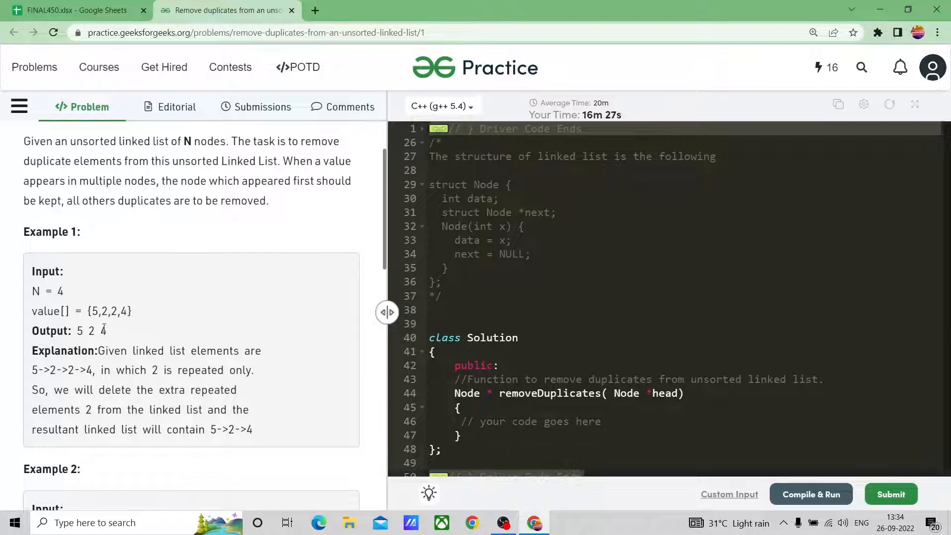
pyautogui.scroll(-3)
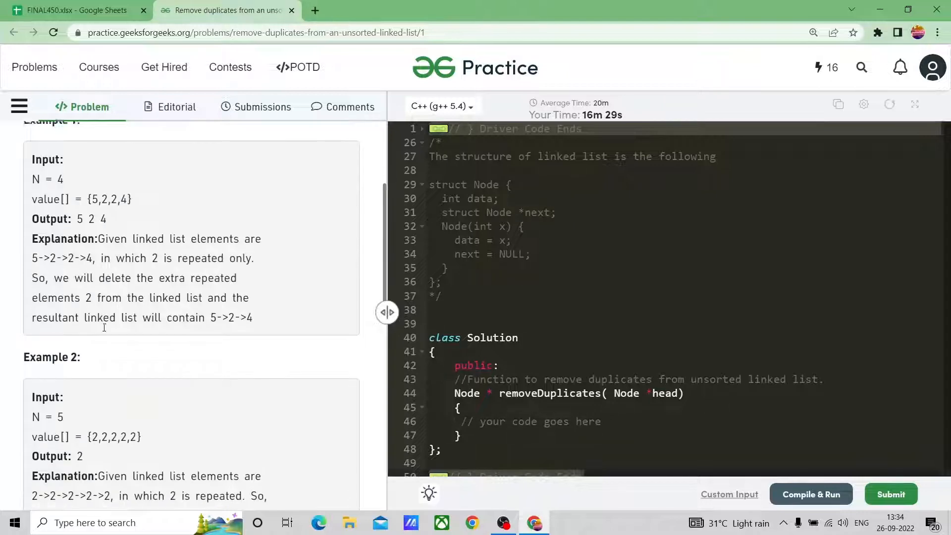
pyautogui.scroll(-3)
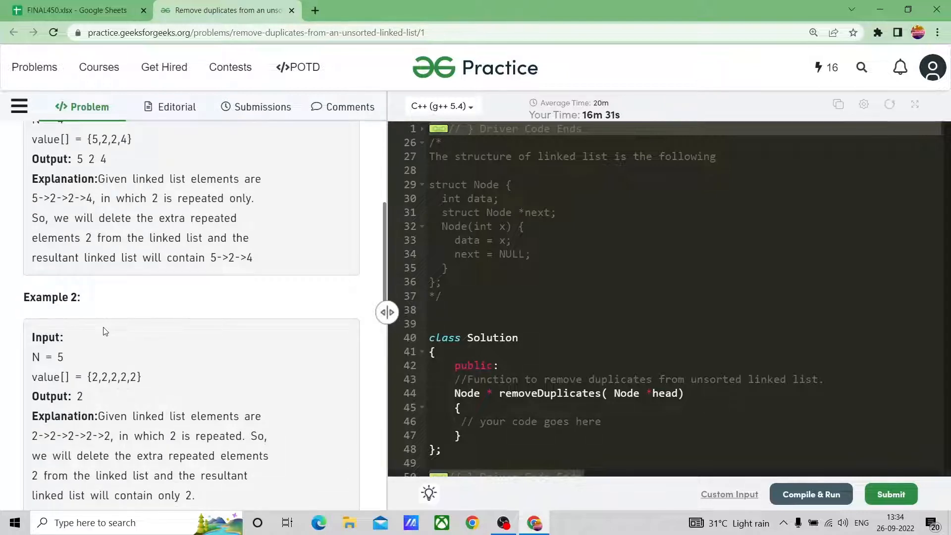
pyautogui.scroll(-3)
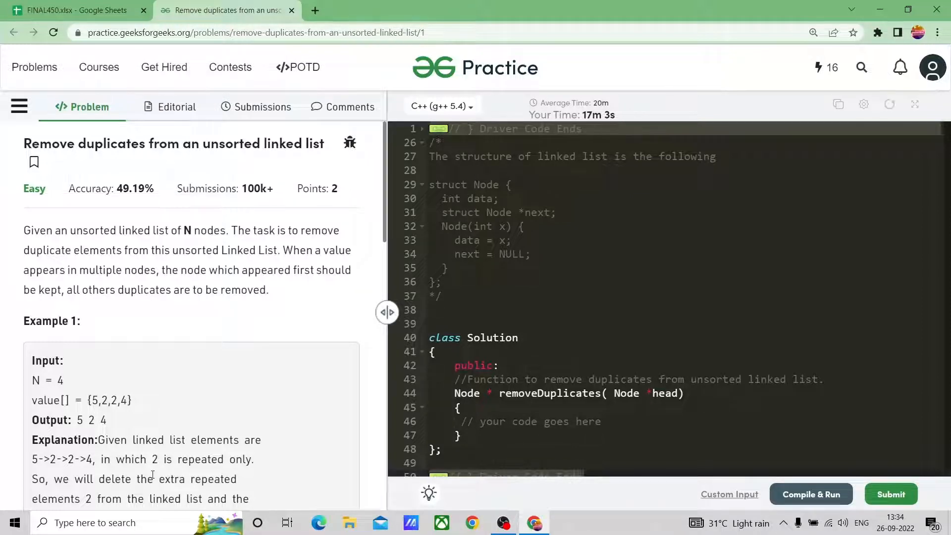
pyautogui.click(602, 420)
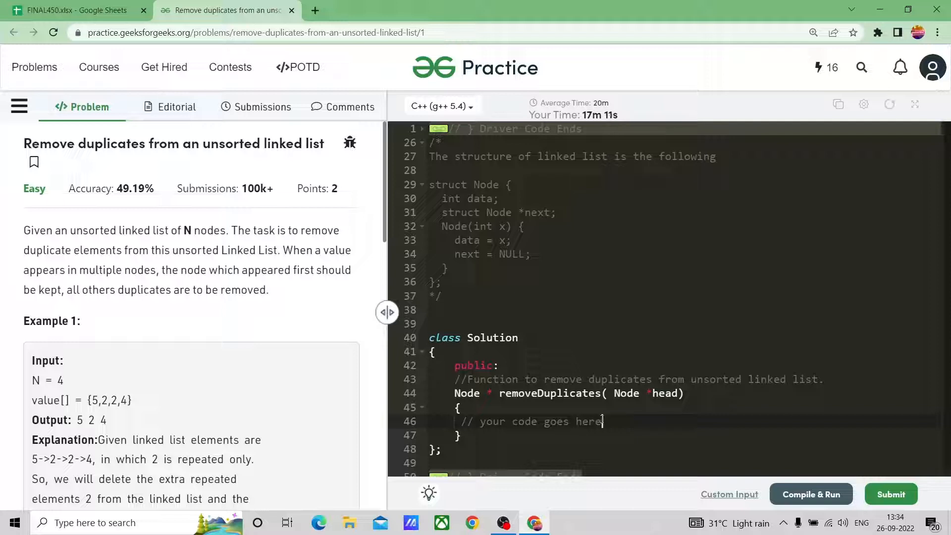
# - Add the guard if(head==NULL || head->next==NULL) return head; at the start of removeDuplicates
pyautogui.write('i')
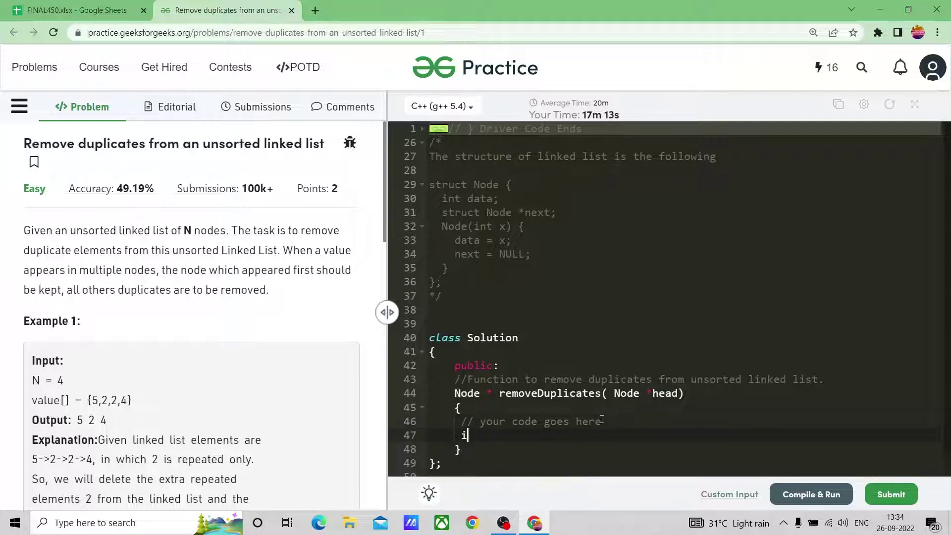
pyautogui.write('f(')
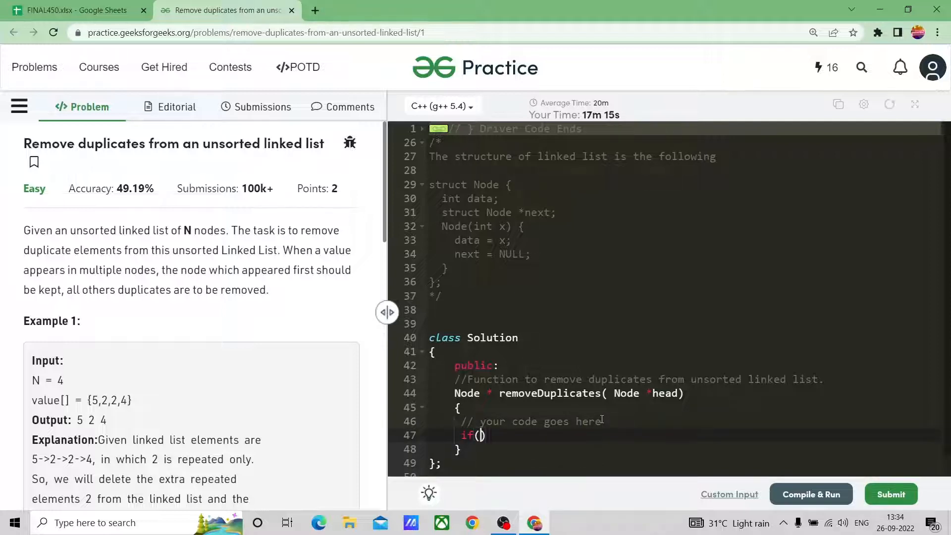
pyautogui.write('head')
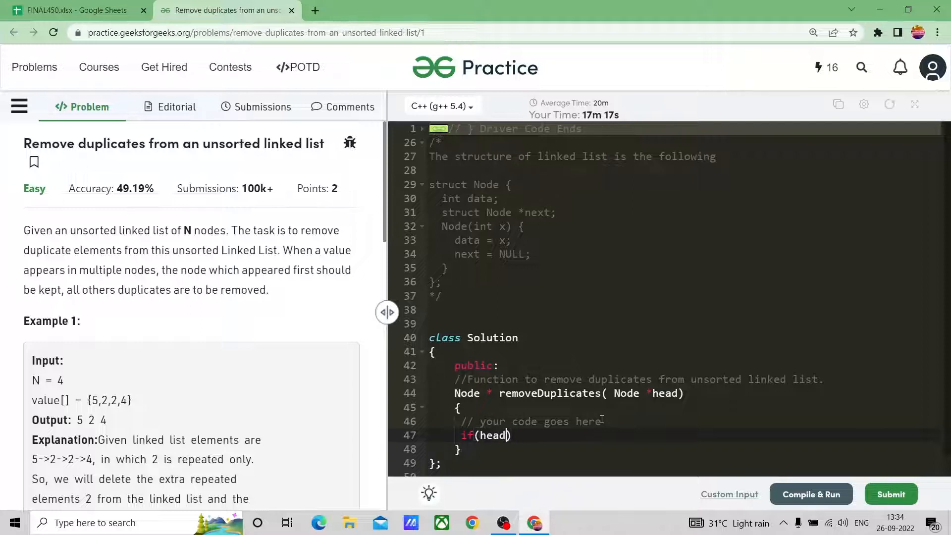
pyautogui.write('==')
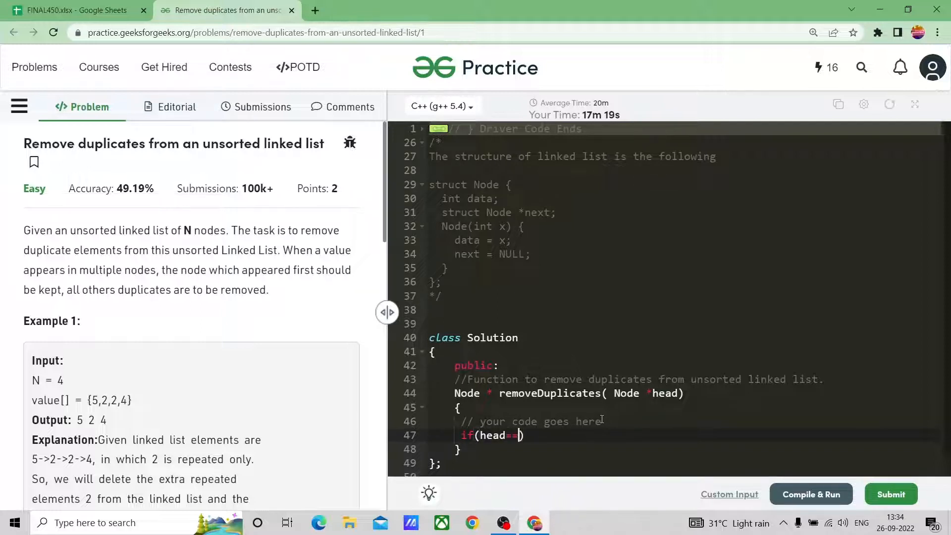
pyautogui.write('NULL')
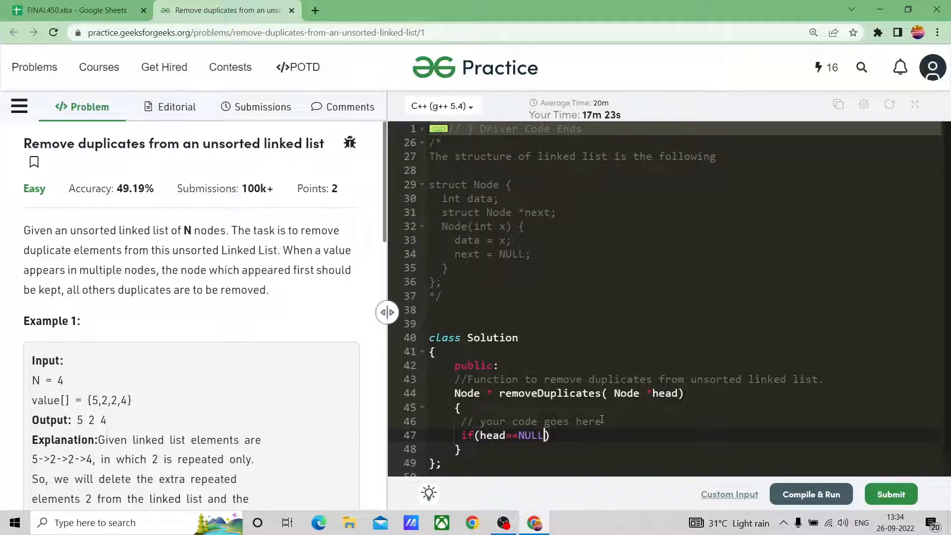
pyautogui.write('||')
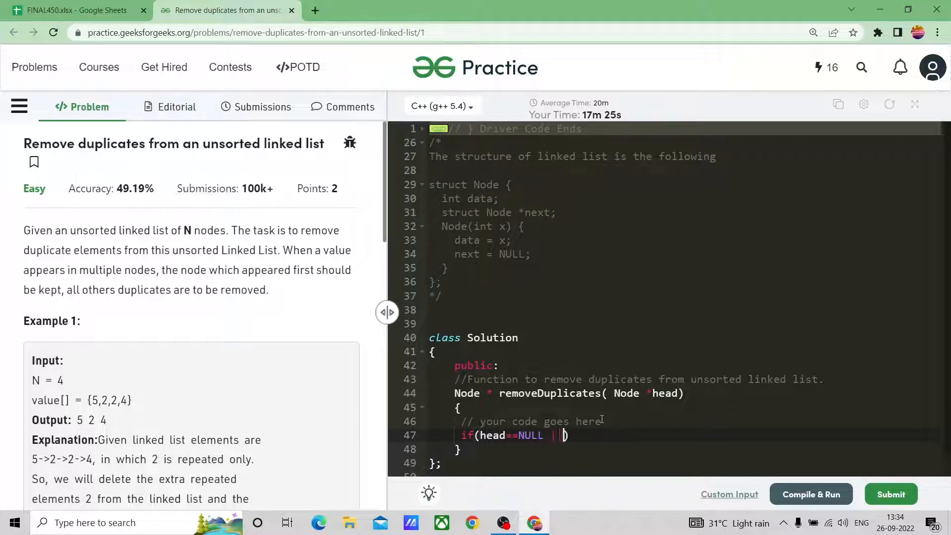
pyautogui.write('hee')
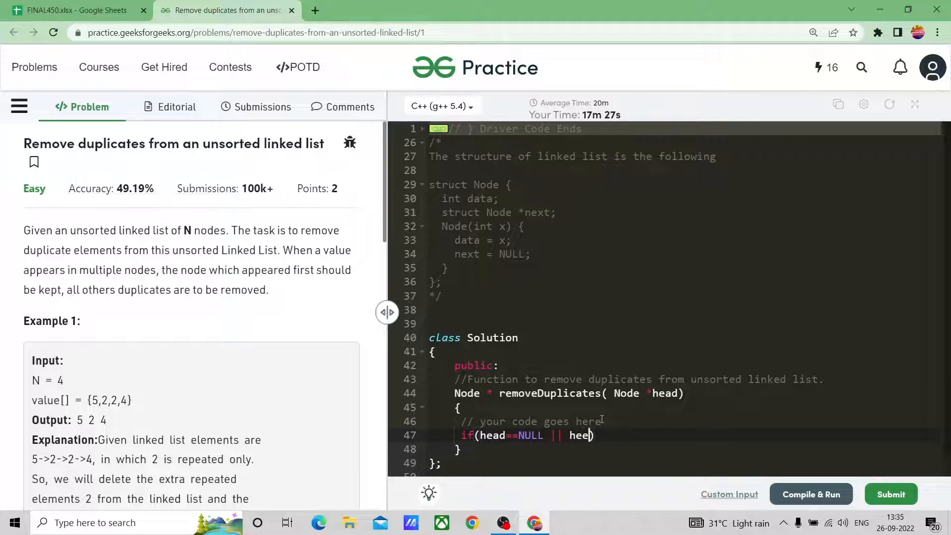
pyautogui.write('ad')
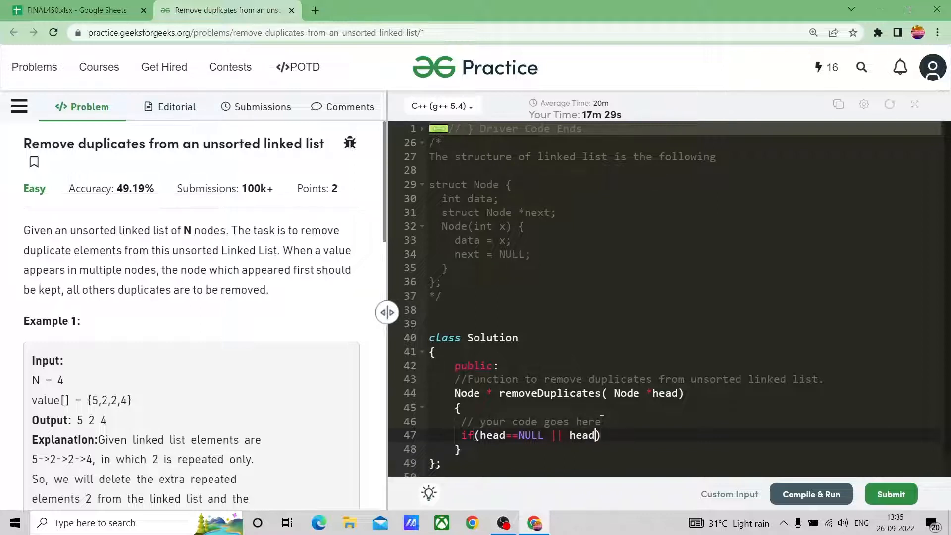
pyautogui.write('->next')
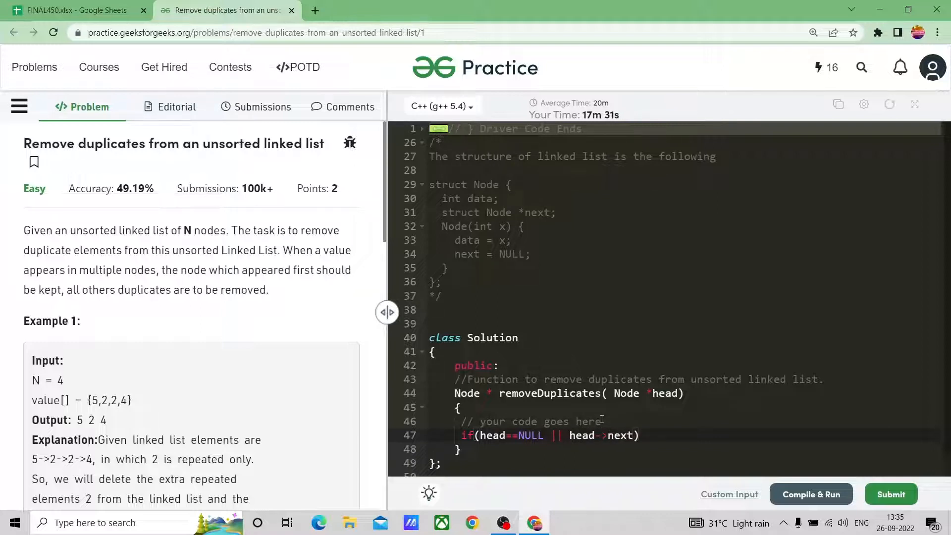
pyautogui.write('==NULL')
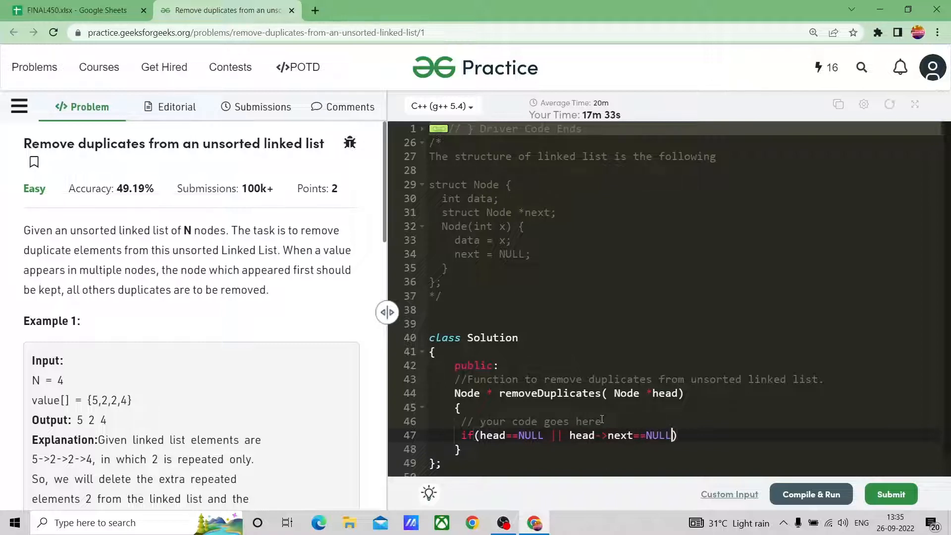
pyautogui.write('return hea')
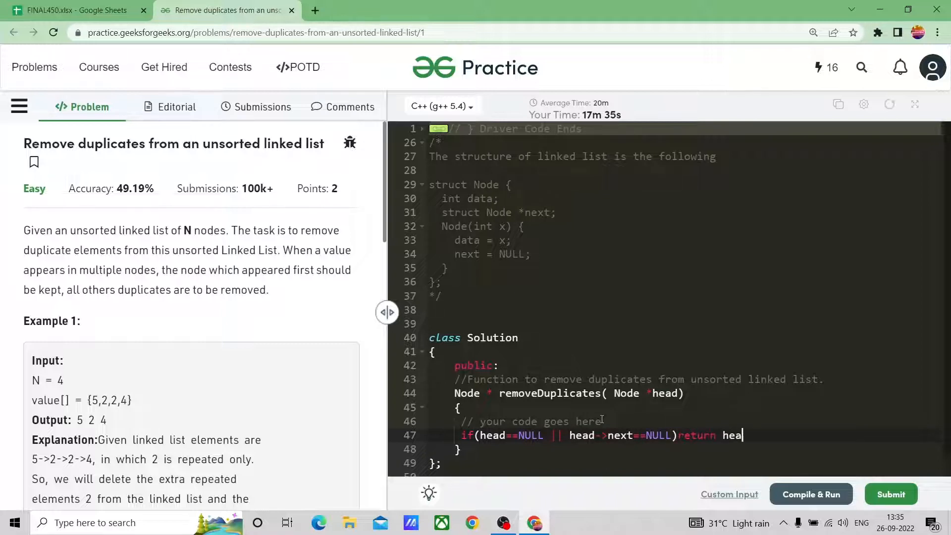
pyautogui.write('d;')
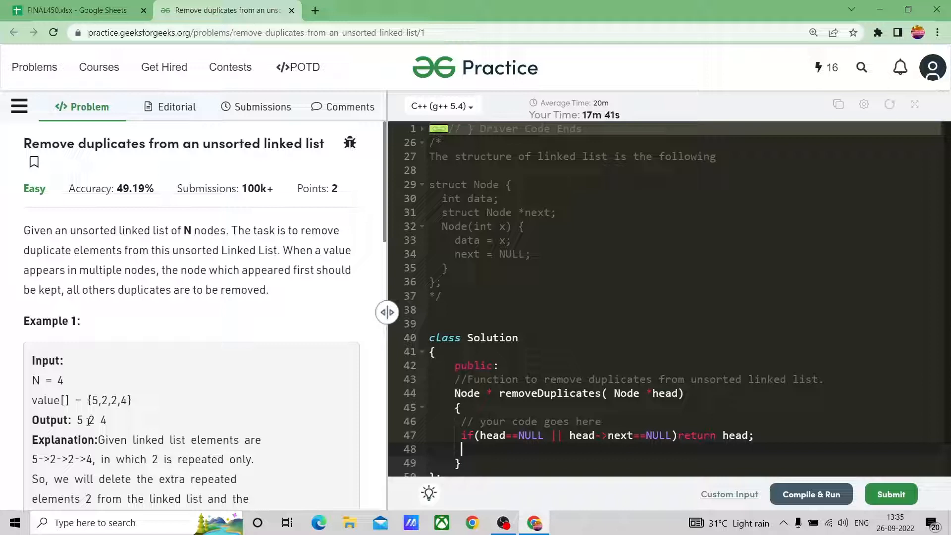
pyautogui.moveTo(214, 415)
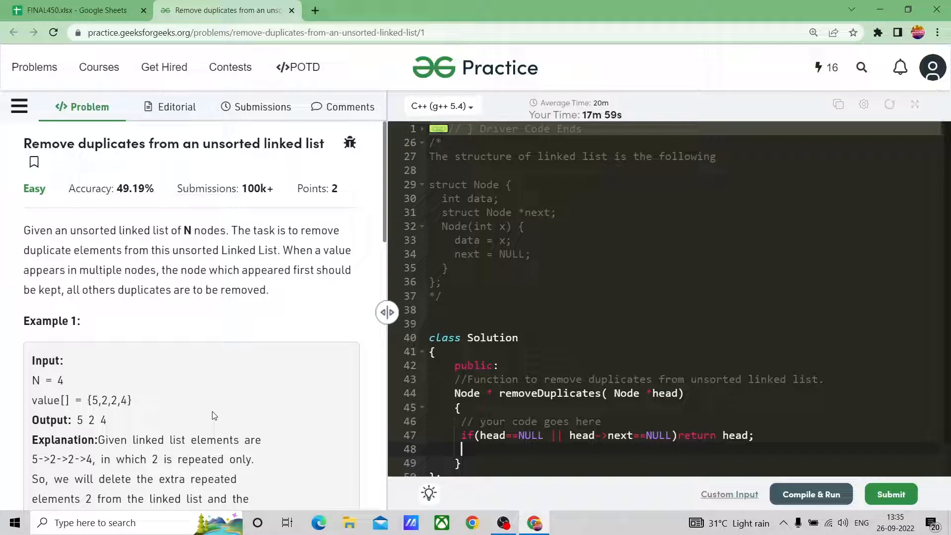
# - Create Node* dummy = new Node(-1) and link dummy->next = head
pyautogui.write('Node8')
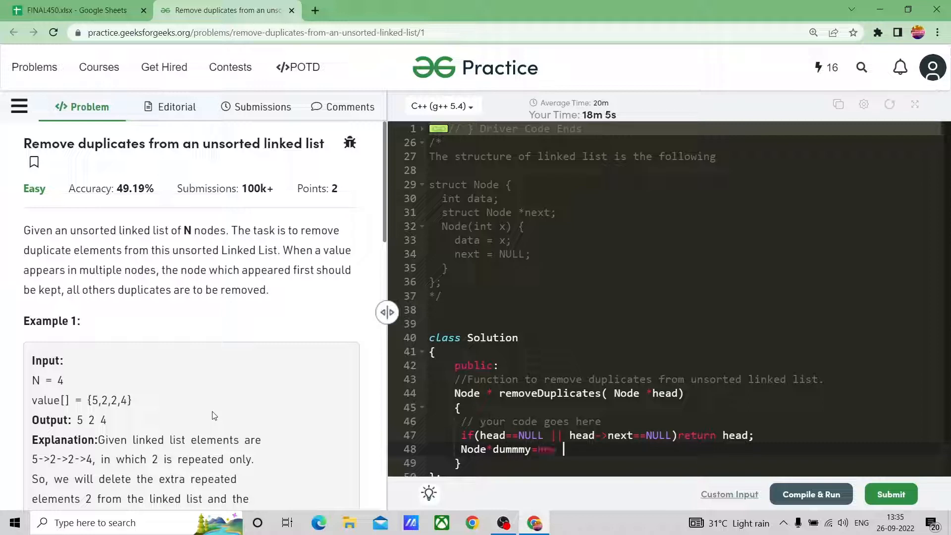
pyautogui.write('new Node(-1)')
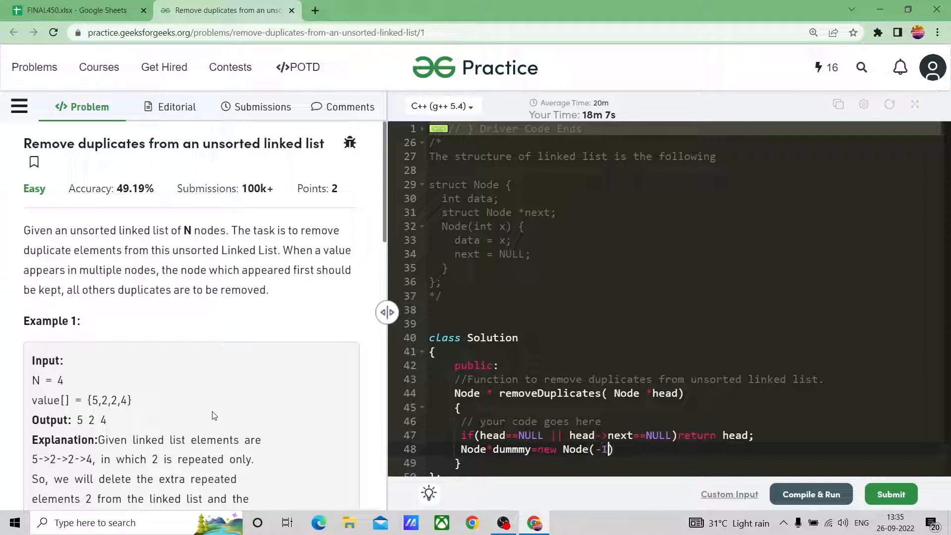
pyautogui.write(';')
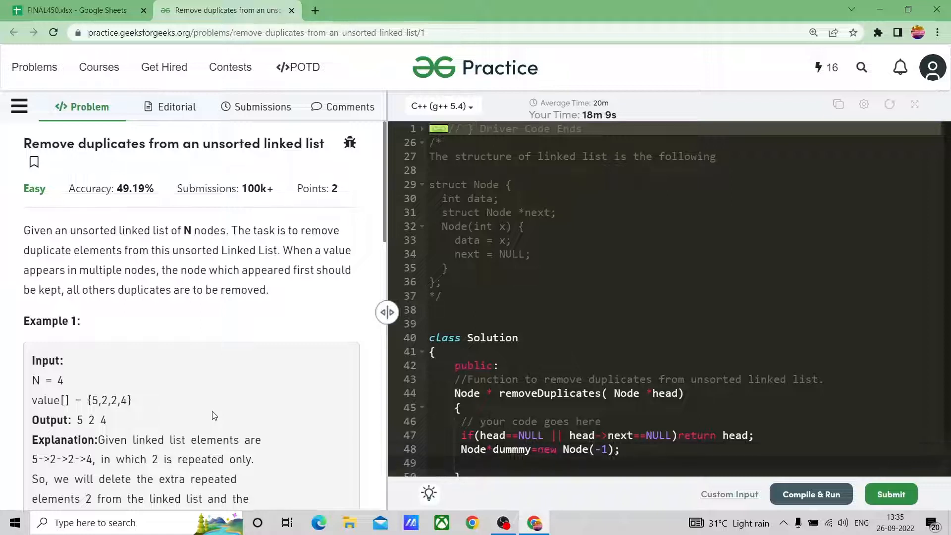
pyautogui.write('dummy')
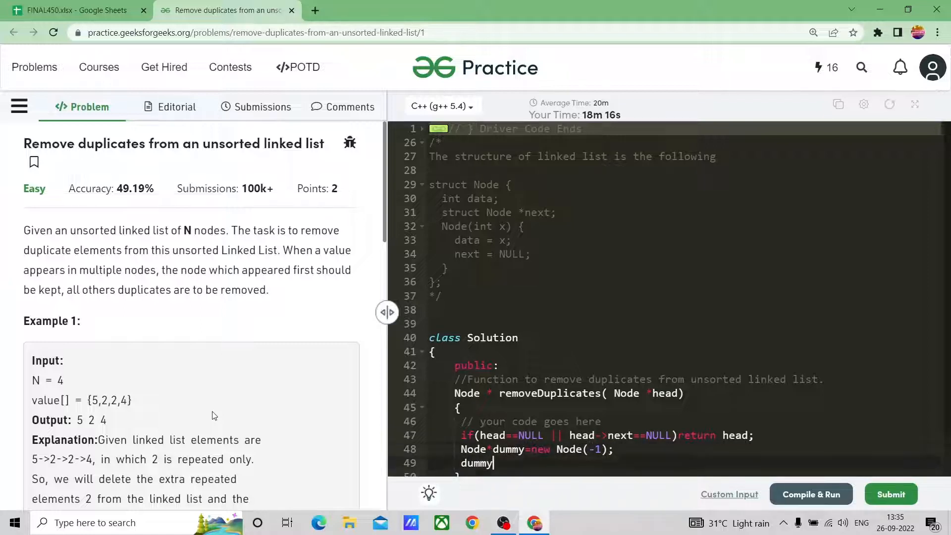
pyautogui.write('->')
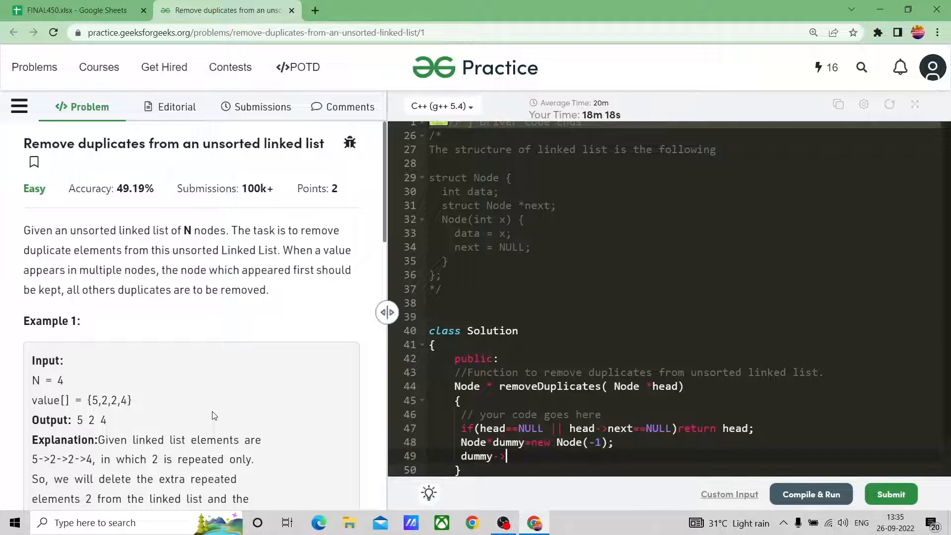
pyautogui.write('next')
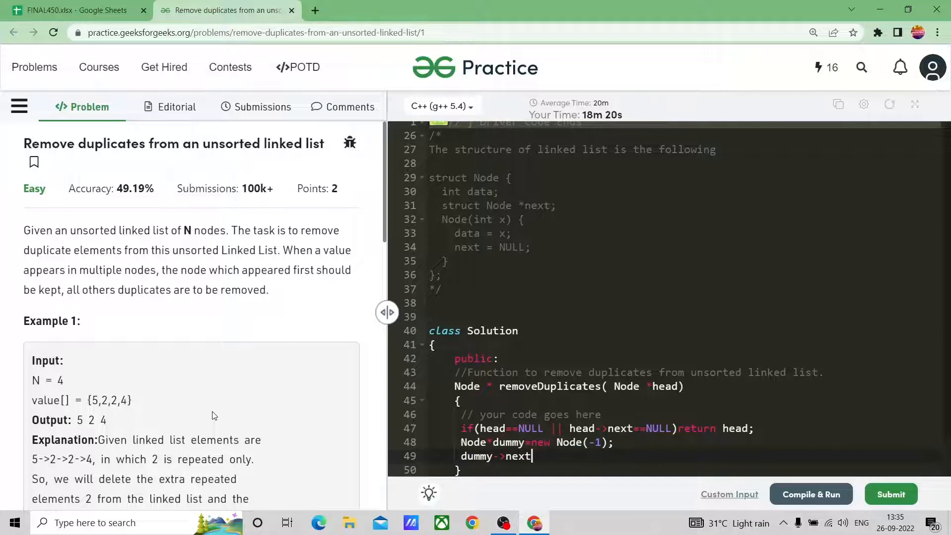
pyautogui.write('=heas')
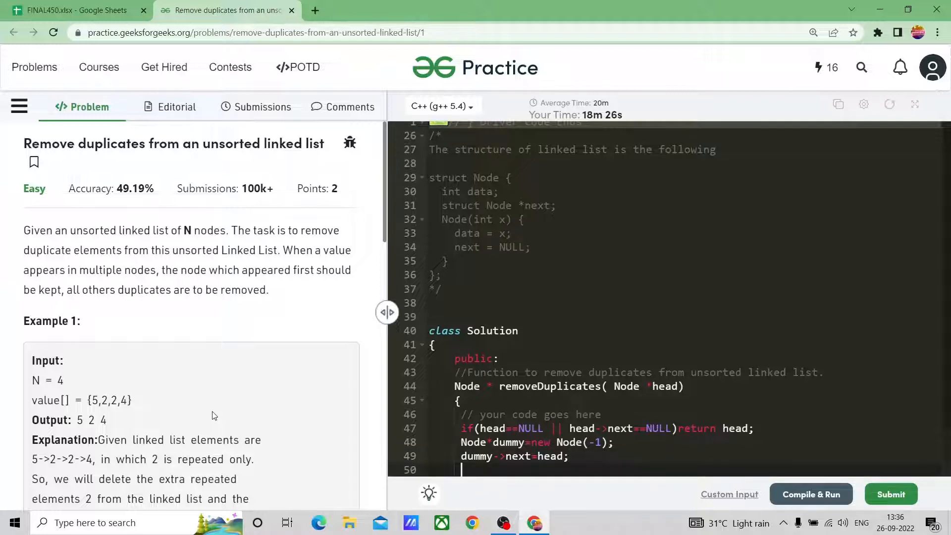
# - Declare Node*curr=head,*pre=head; as the traversal pointers
pyautogui.scroll(-3)
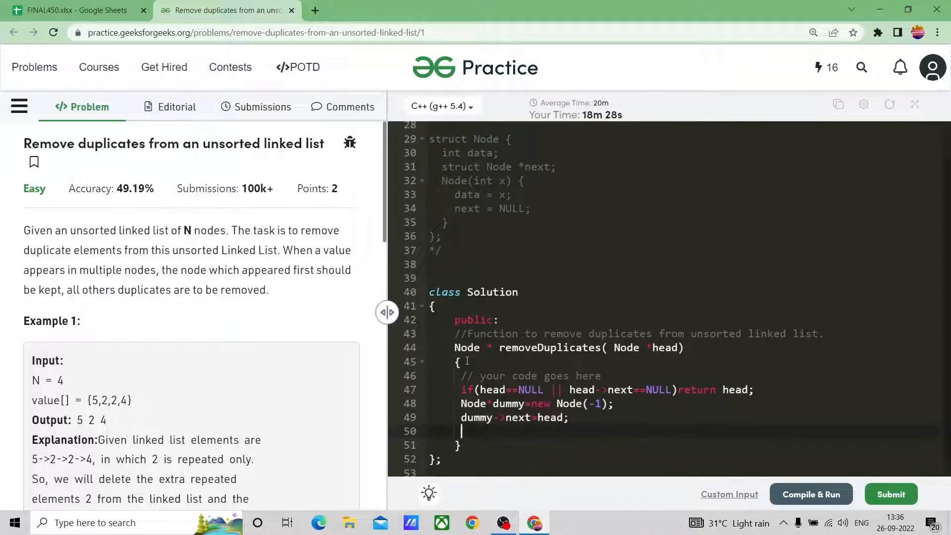
pyautogui.write('Node')
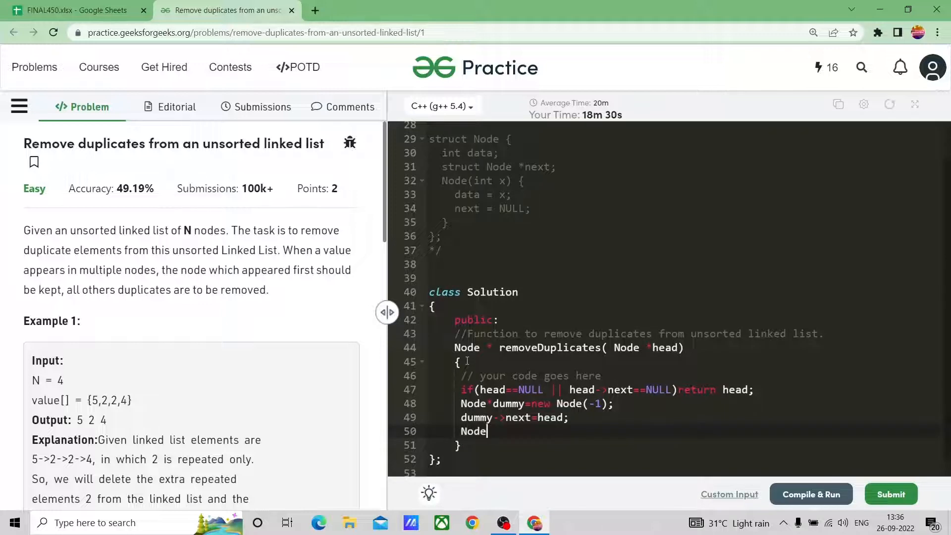
pyautogui.write('*curr=head, *;')
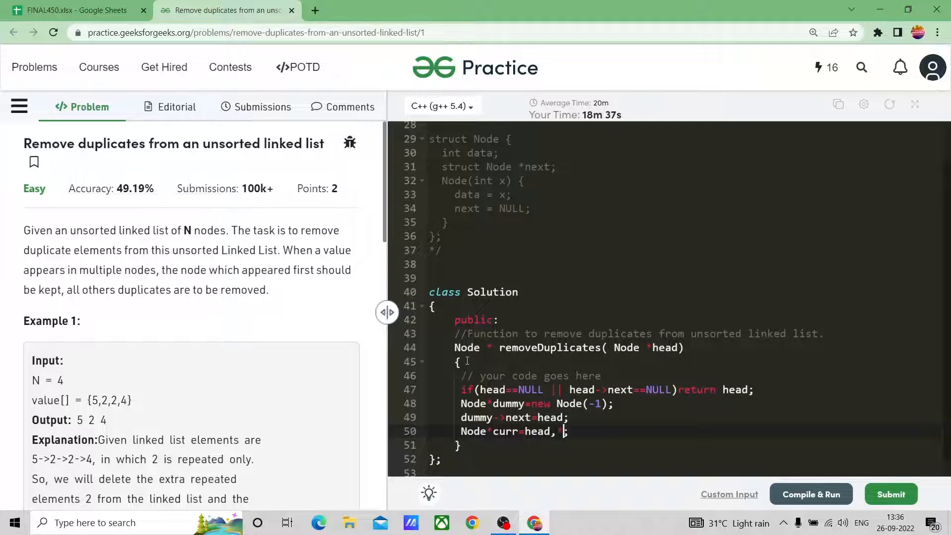
pyautogui.write('pre=head')
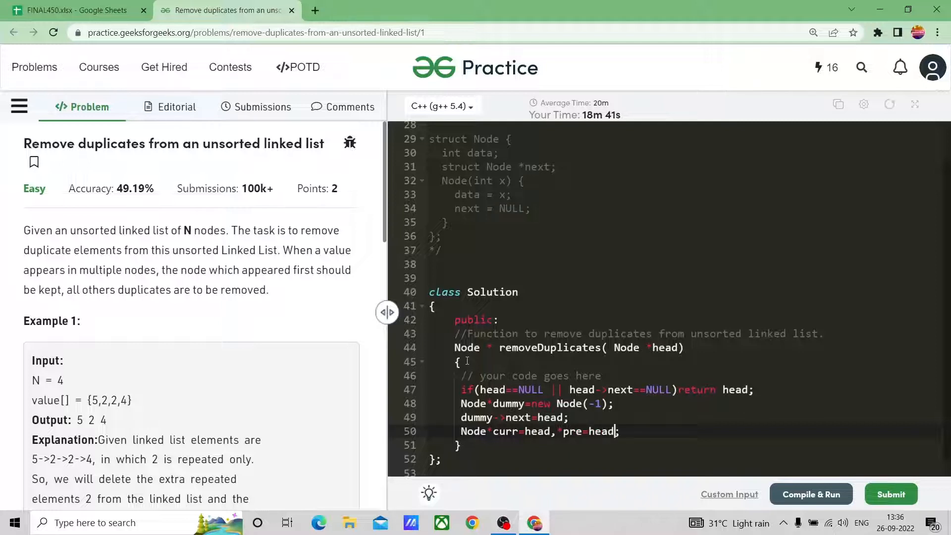
pyautogui.press('Enter')
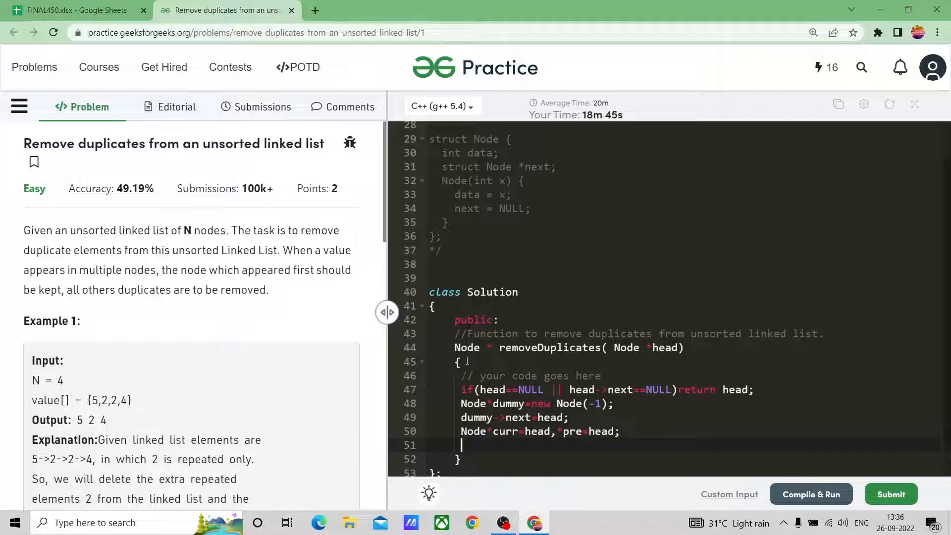
# - Start the while(curr!=NULL) loop and declare map<int,bool> m above it
pyautogui.write('while()')
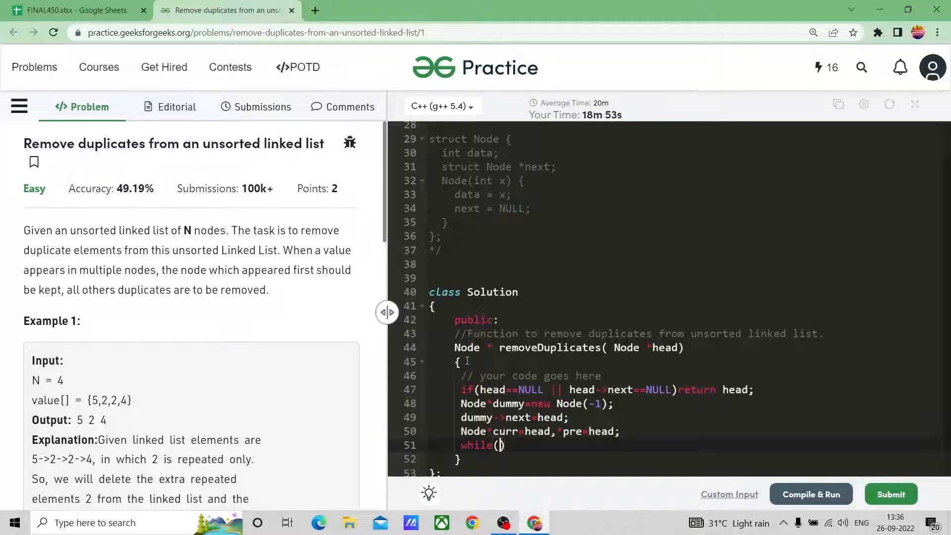
pyautogui.write('curr!')
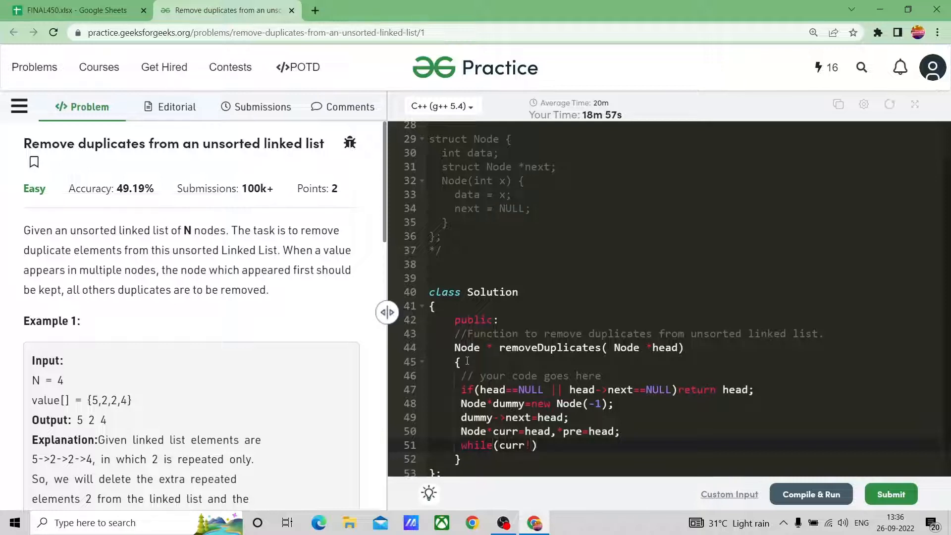
pyautogui.write('=NULL')
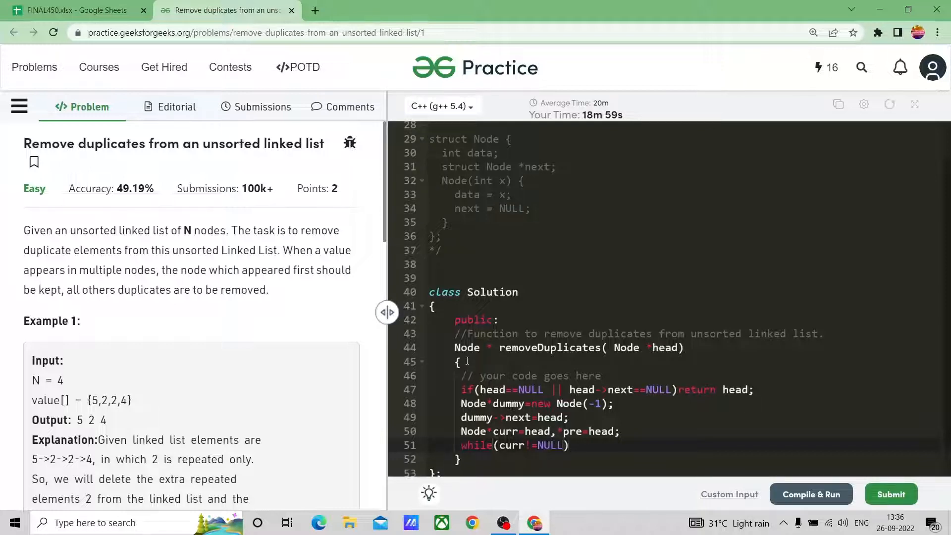
pyautogui.write('{')
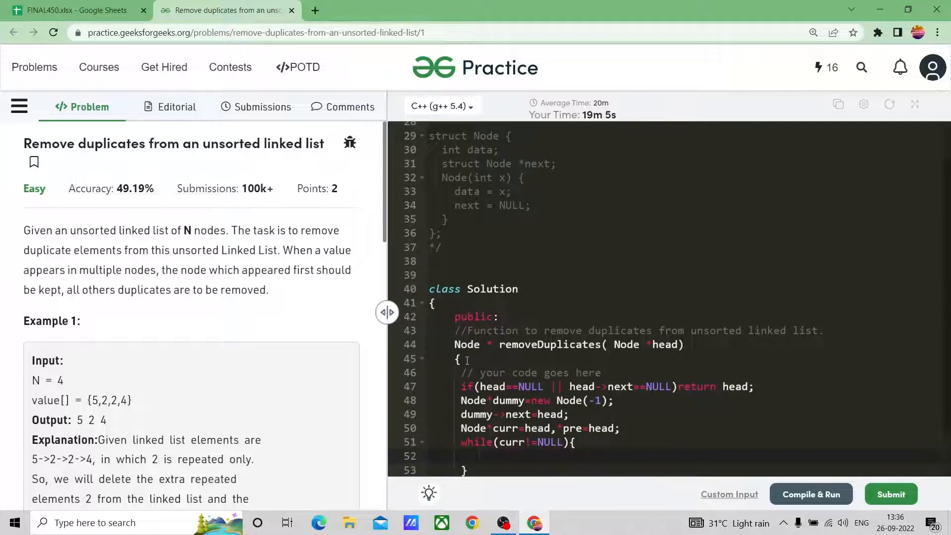
pyautogui.write('m[te')
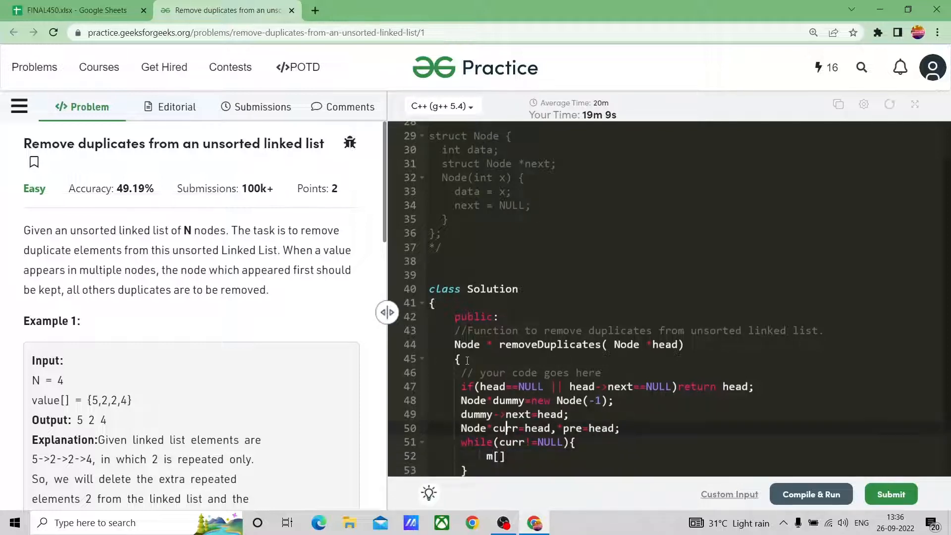
pyautogui.press('Enter')
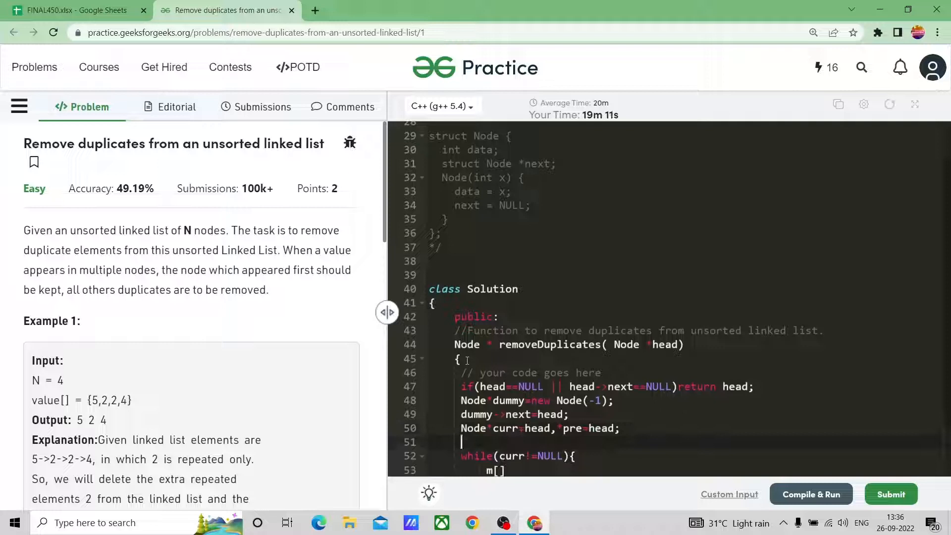
pyautogui.write('map')
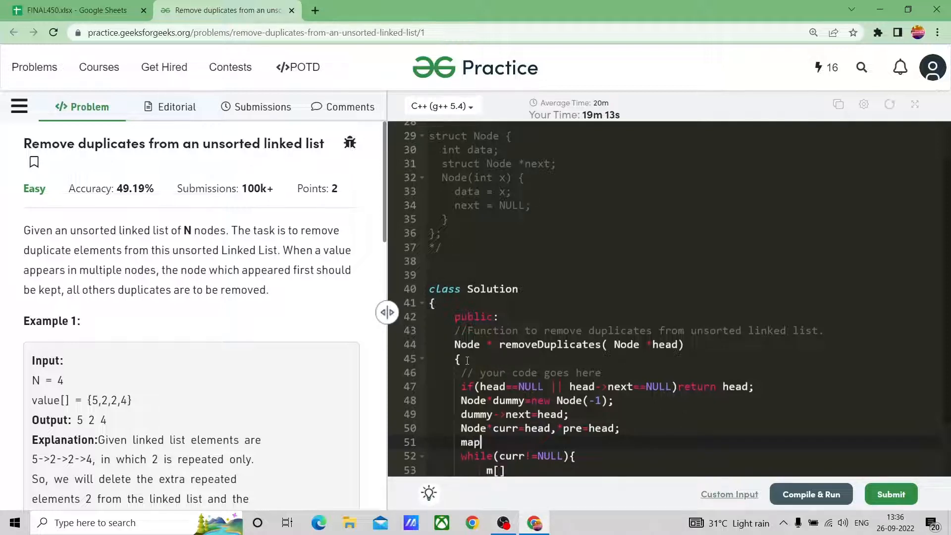
pyautogui.write('<int.')
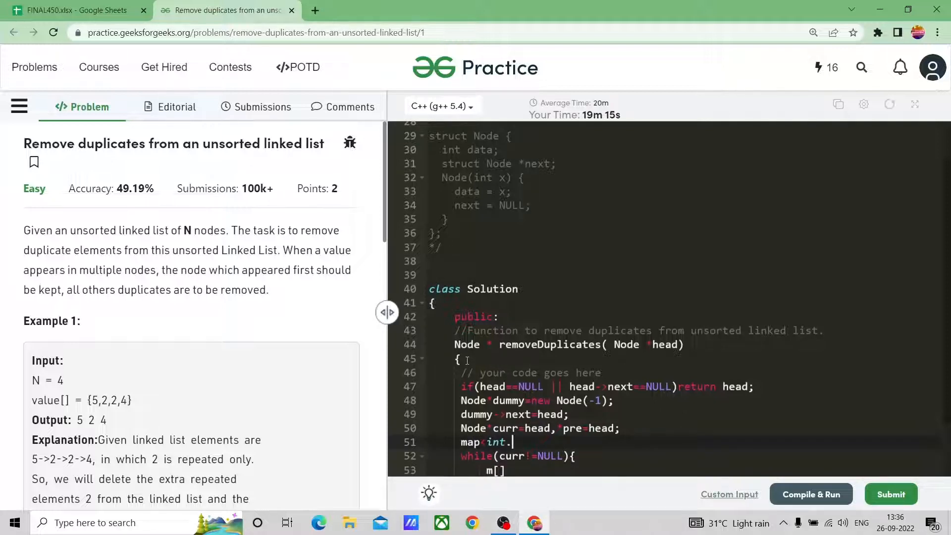
pyautogui.write(',')
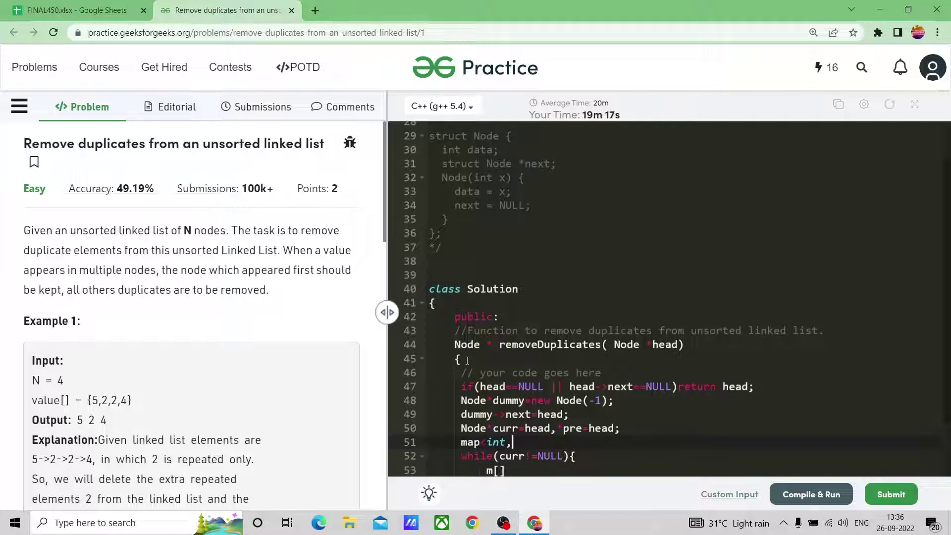
pyautogui.write('b')
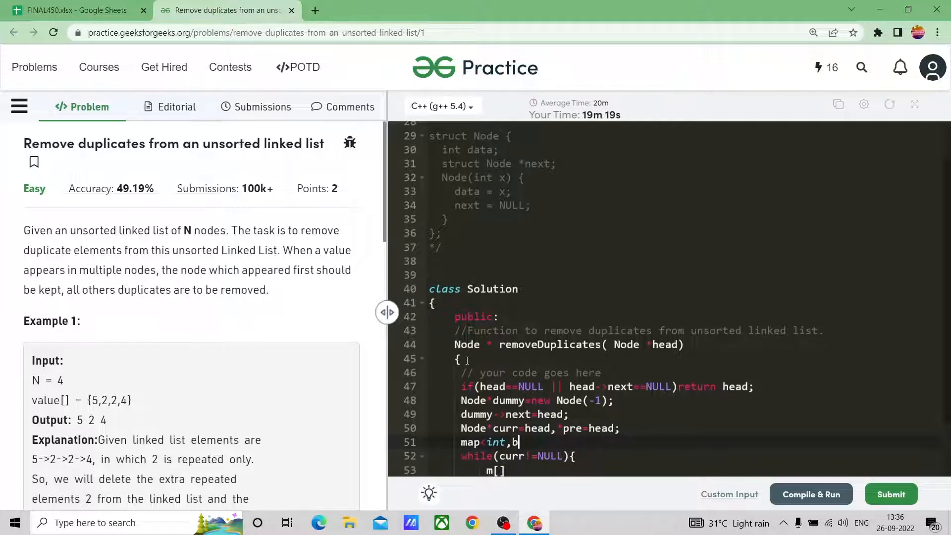
pyautogui.write('ool>m;')
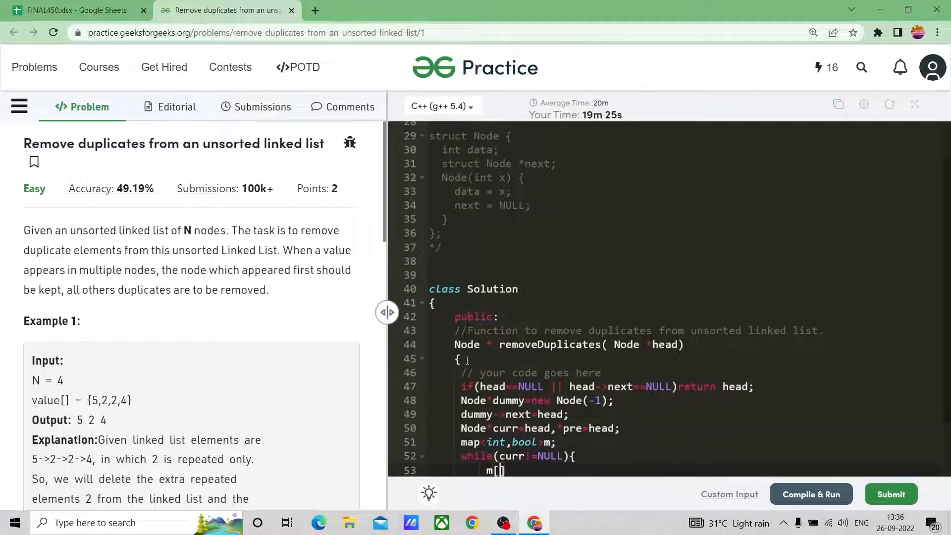
# - Inside the loop set m[curr->data]=true and pre=curr
pyautogui.write('curr')
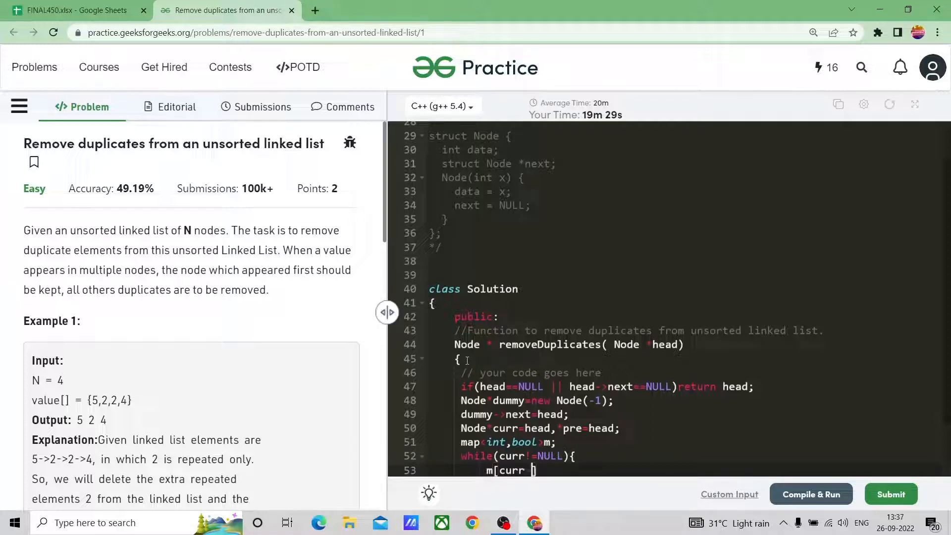
pyautogui.write('->dat')
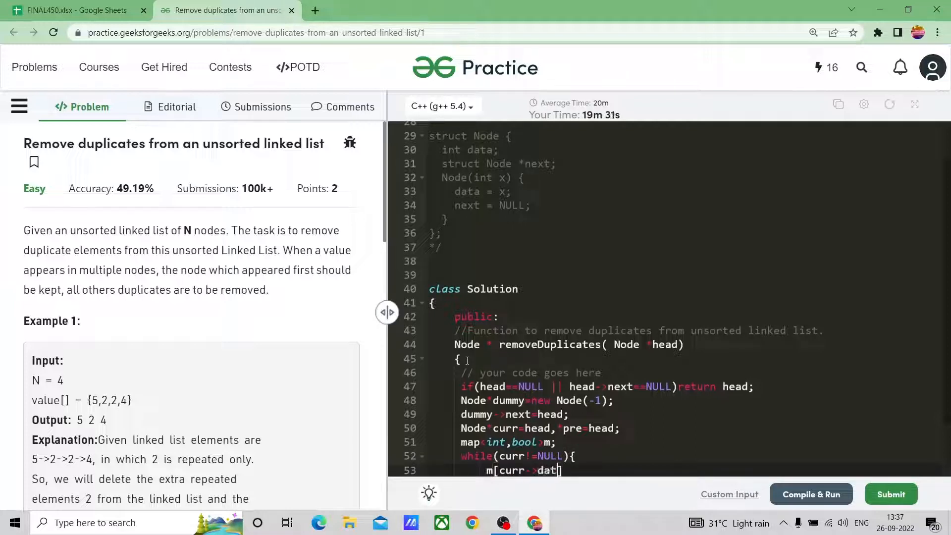
pyautogui.write('a]')
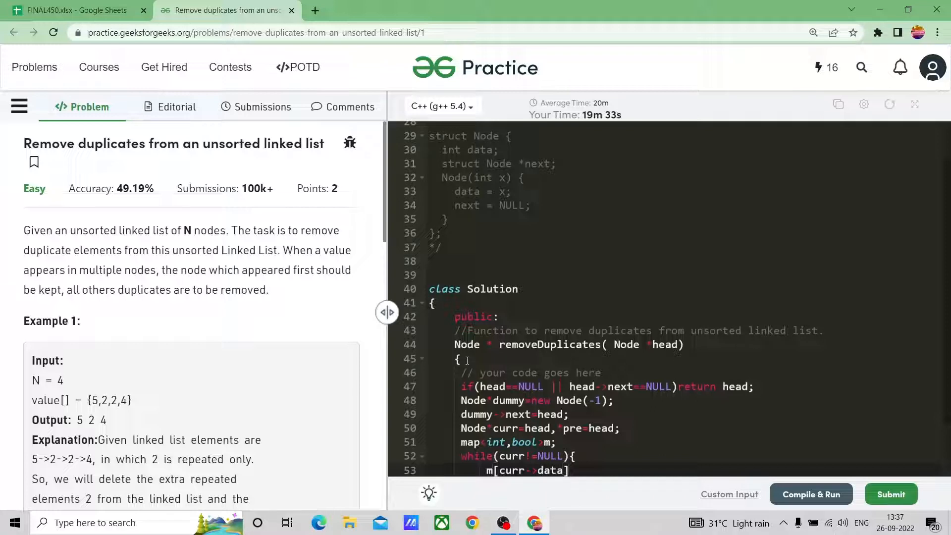
pyautogui.write('=true;')
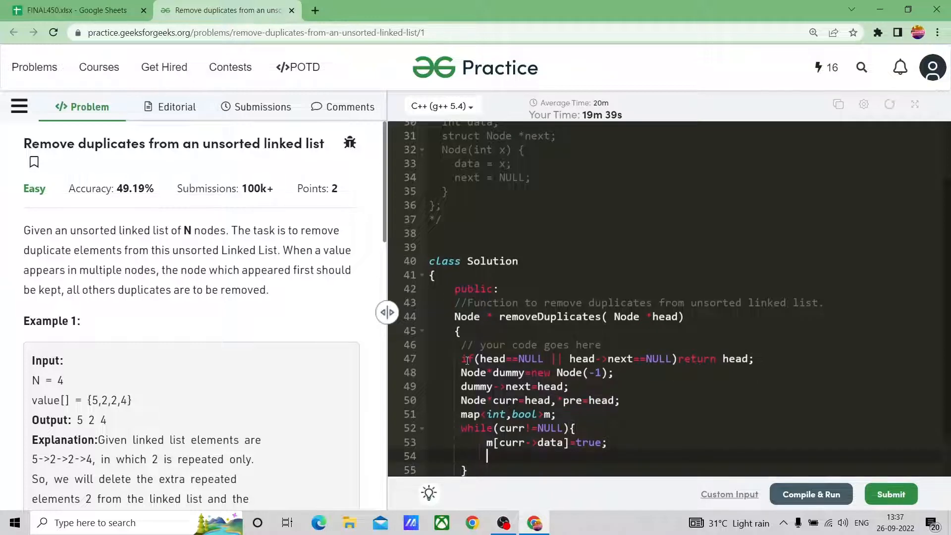
pyautogui.write('pre')
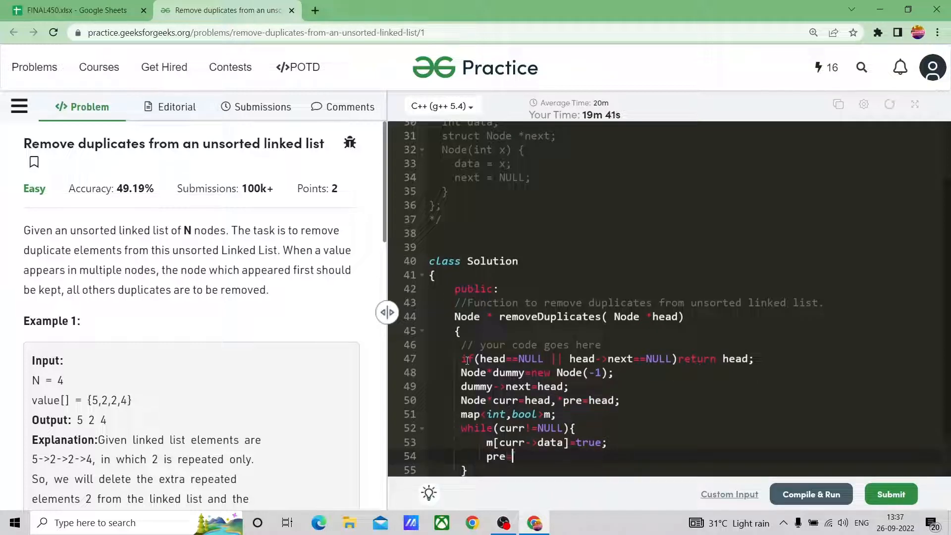
pyautogui.write('=curr;')
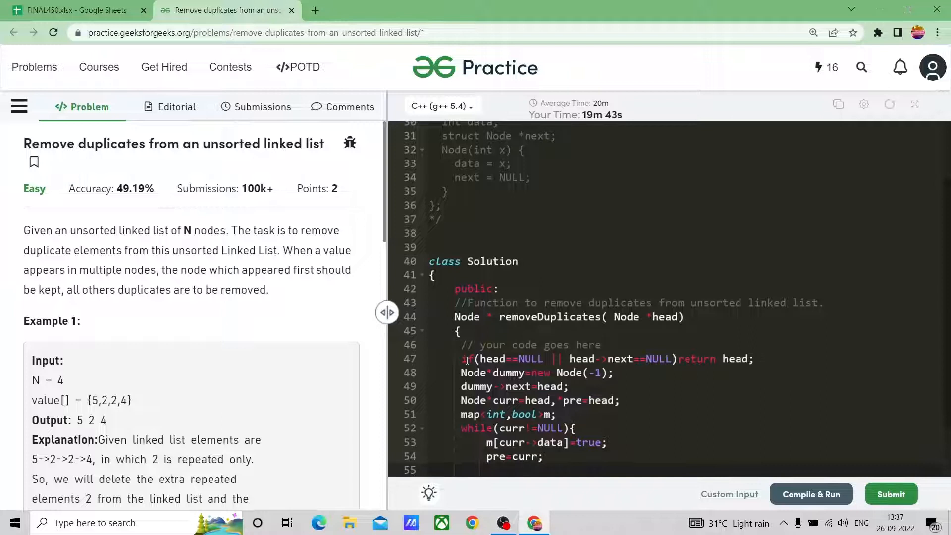
pyautogui.write('cur')
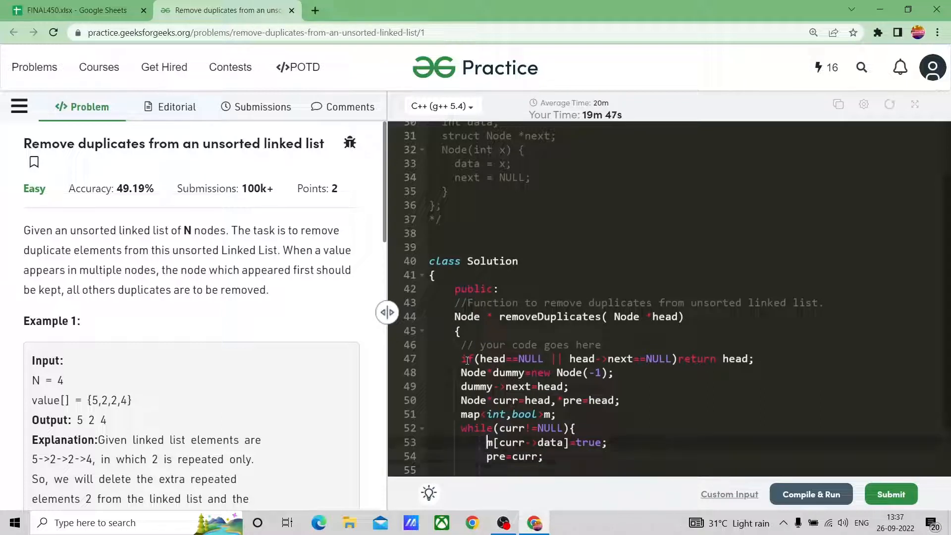
# - Add if(m[curr->data]) branch linking pre->next = curr->next to unlink the duplicate
pyautogui.write('if')
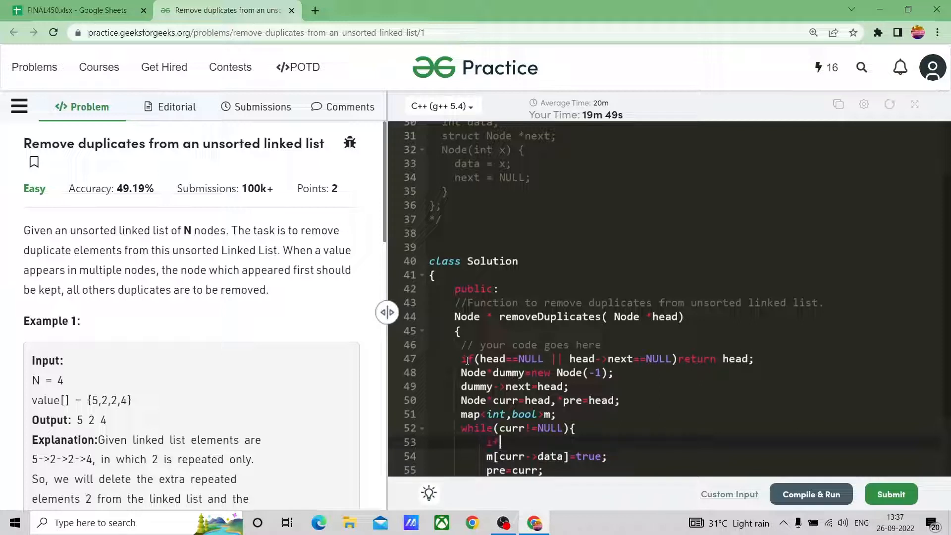
pyautogui.write('(')
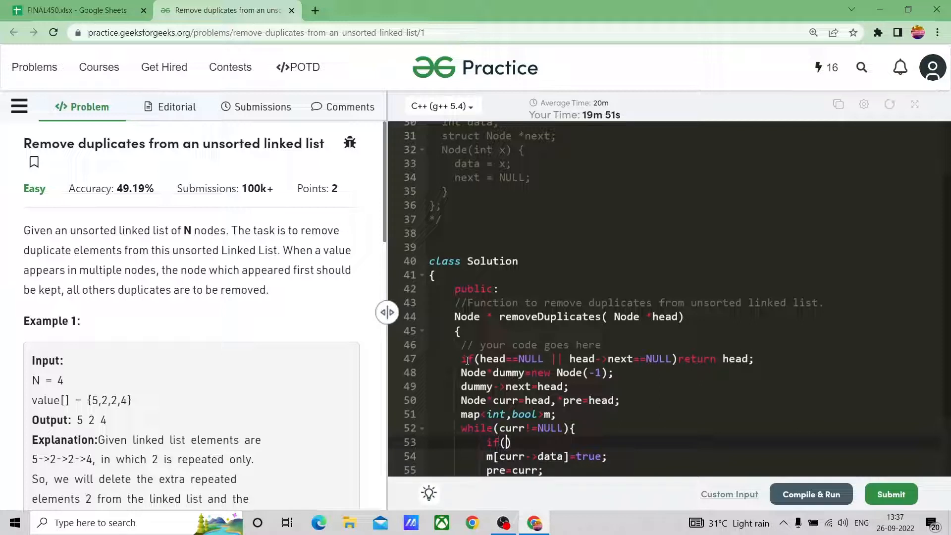
pyautogui.write('m[t]')
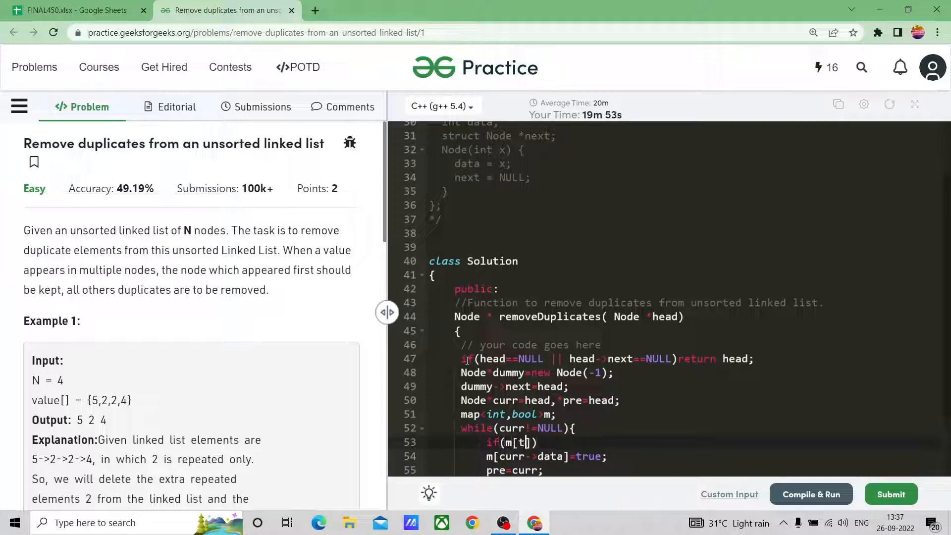
pyautogui.write('curr->data')
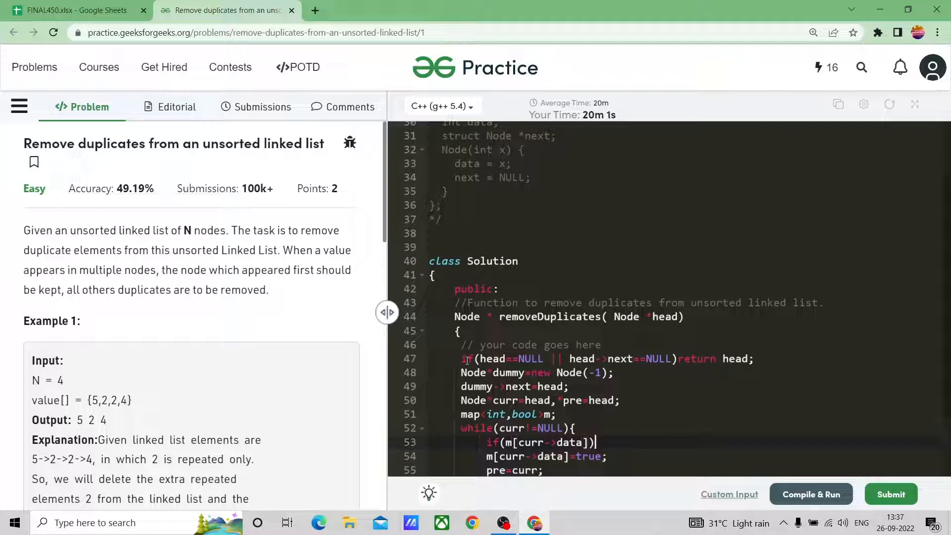
pyautogui.write('{')
pyautogui.write('pre')
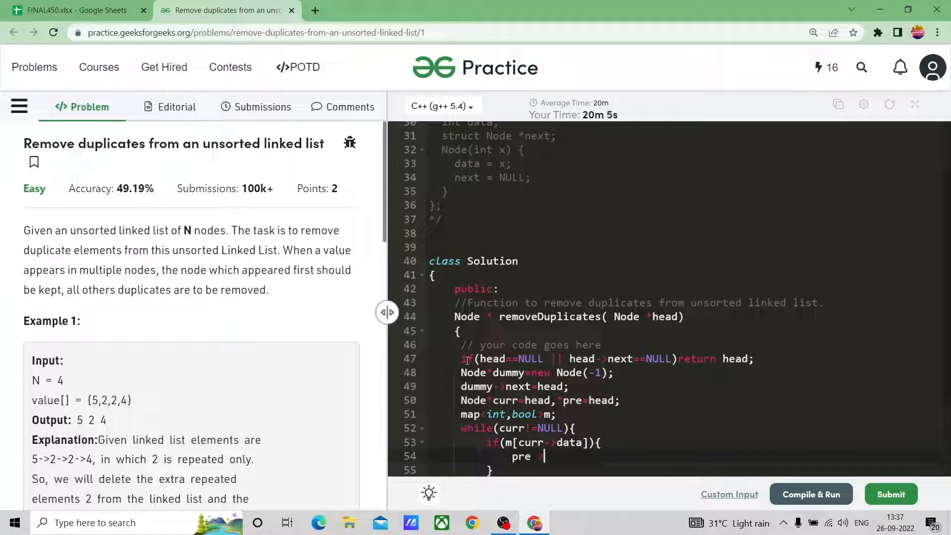
pyautogui.write('->next=curr')
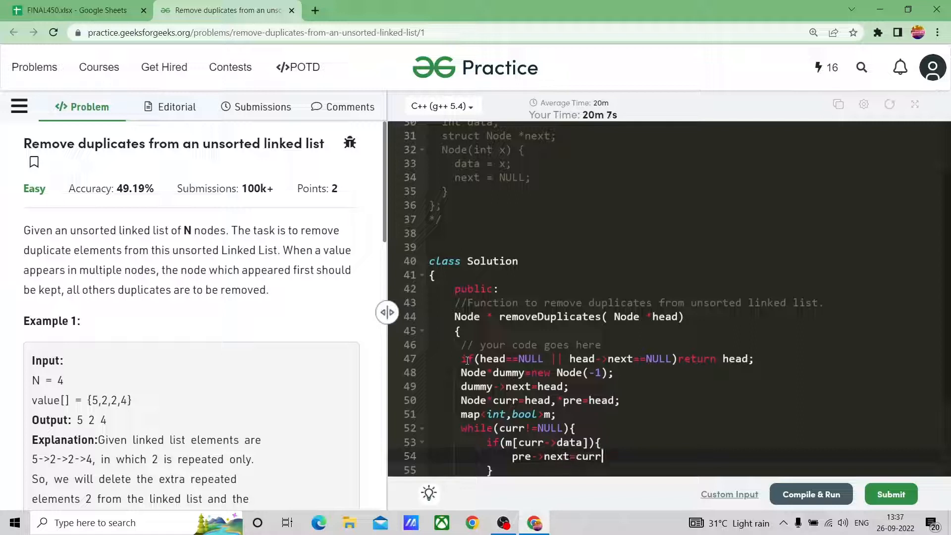
pyautogui.write('->nex')
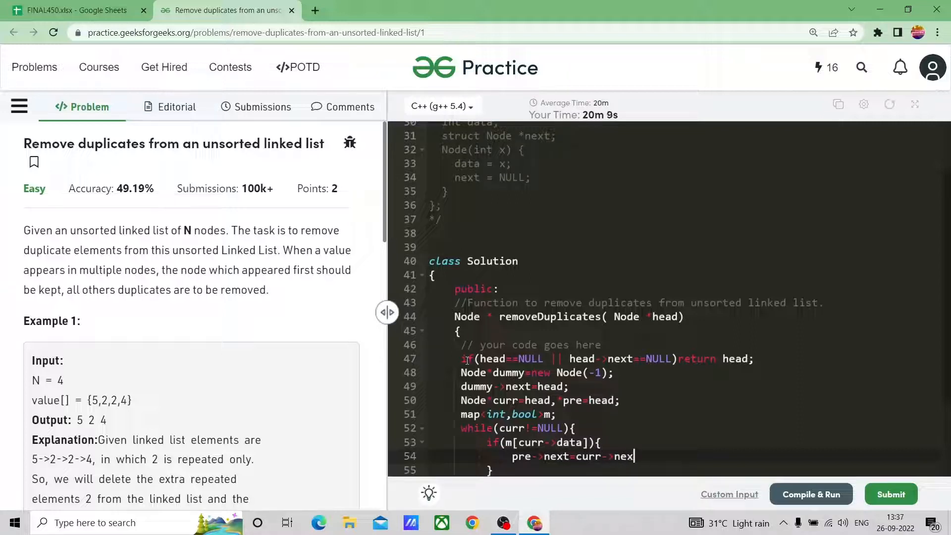
pyautogui.write('t;')
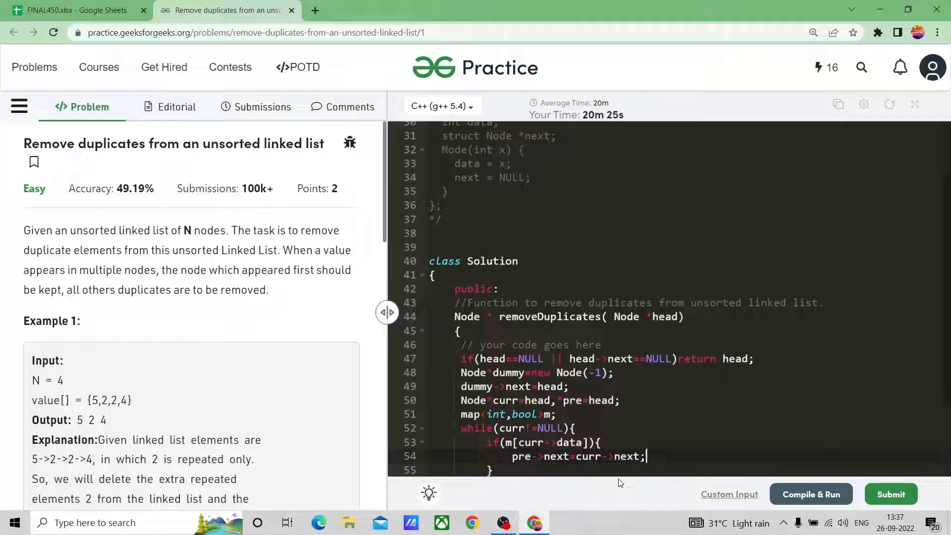
# - Free curr in the duplicate branch and close it, leaving marking and pre=curr in the else
pyautogui.write('free')
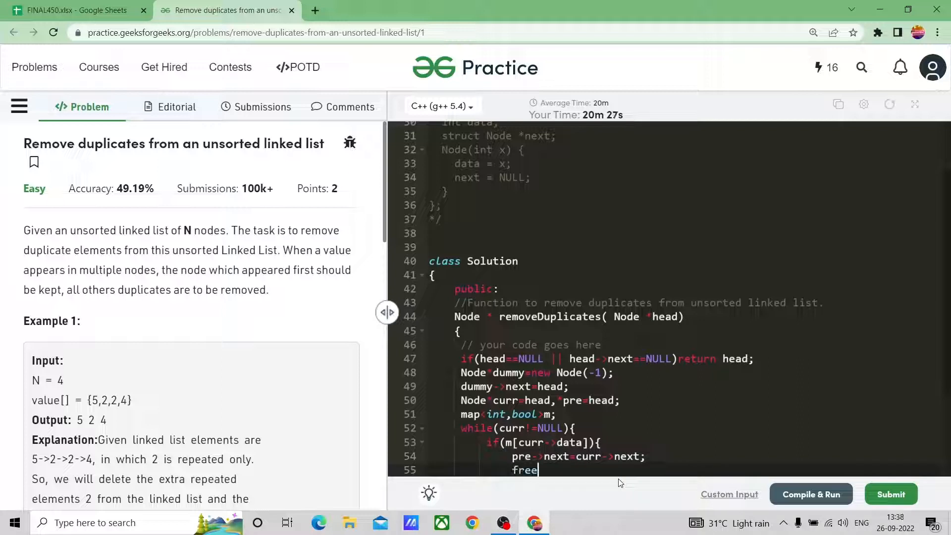
pyautogui.write('(curr);')
pyautogui.write('pre=curr;')
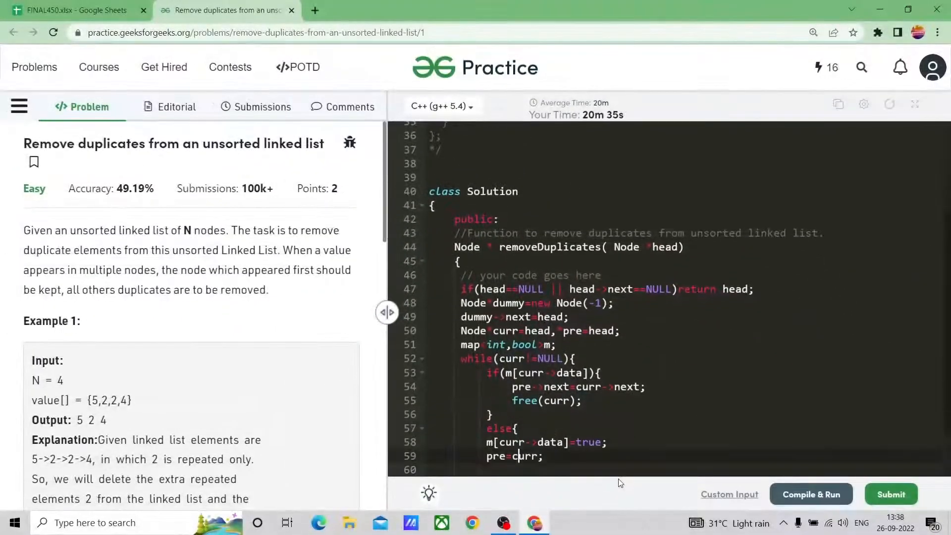
pyautogui.write('}')
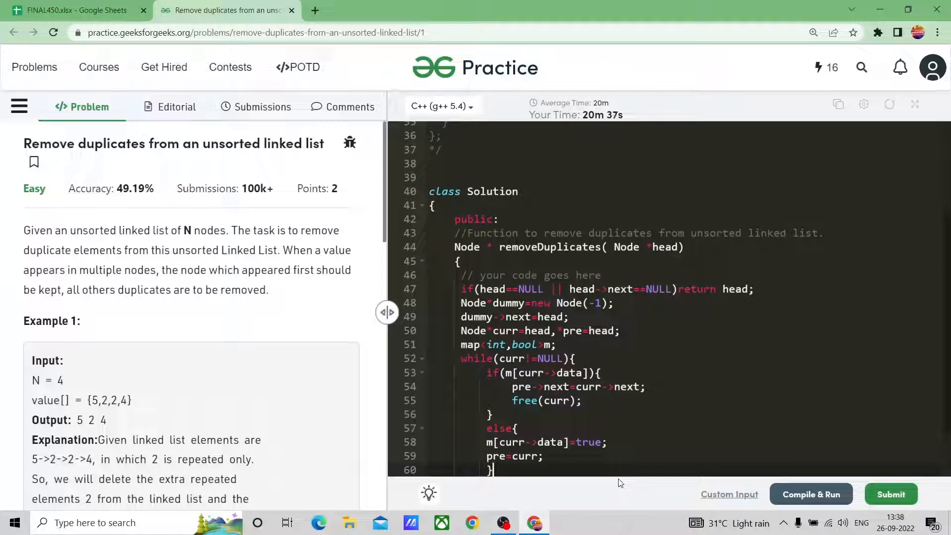
pyautogui.scroll(-3)
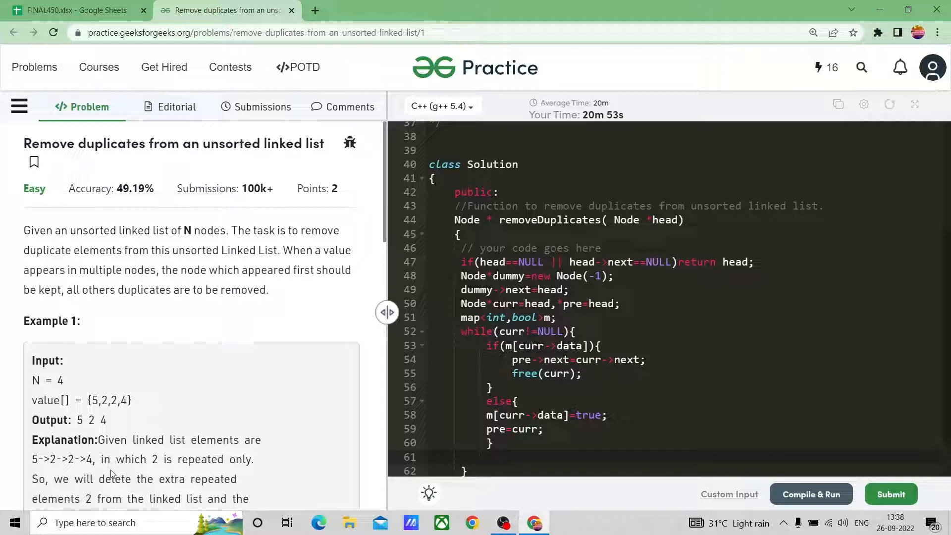
# - Advance with curr=curr->next; each pass and end the function with return dummy->next;
pyautogui.write('t')
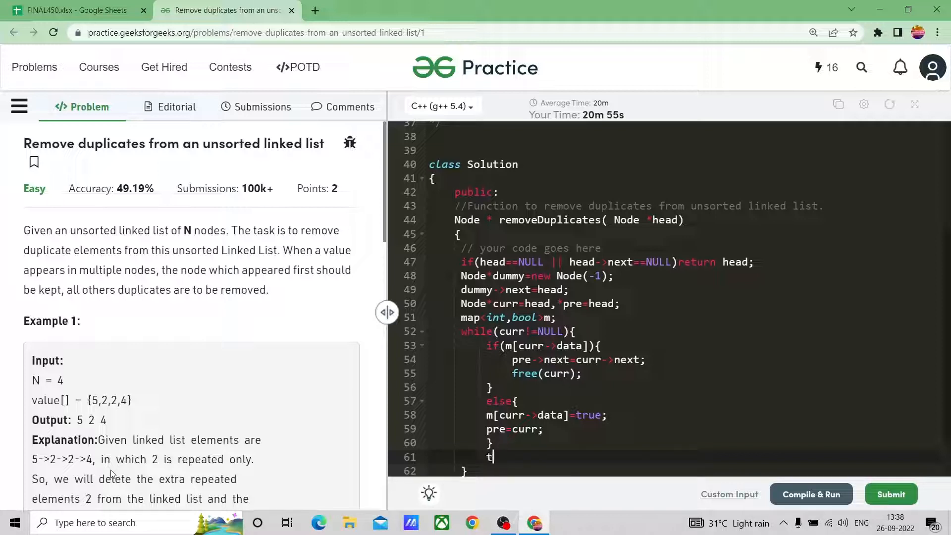
pyautogui.write('urr=curr->')
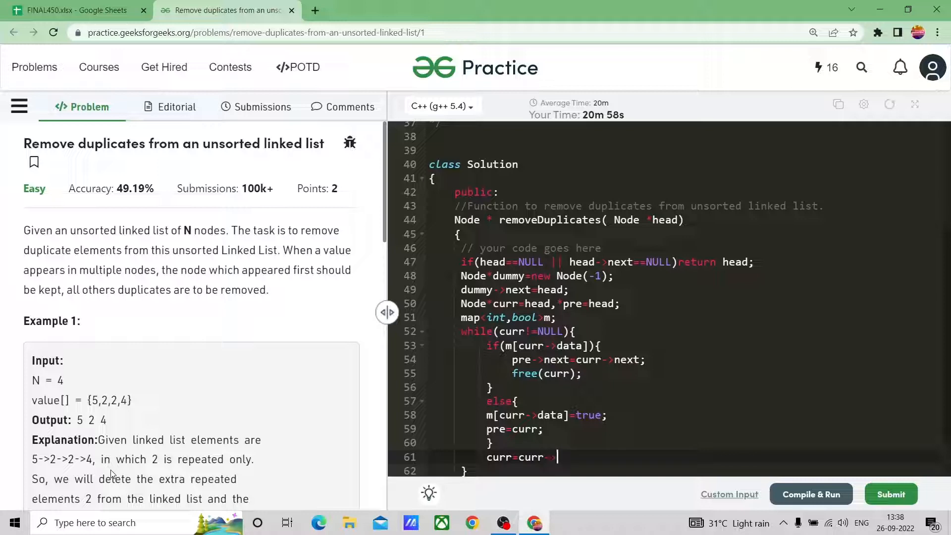
pyautogui.write('next;')
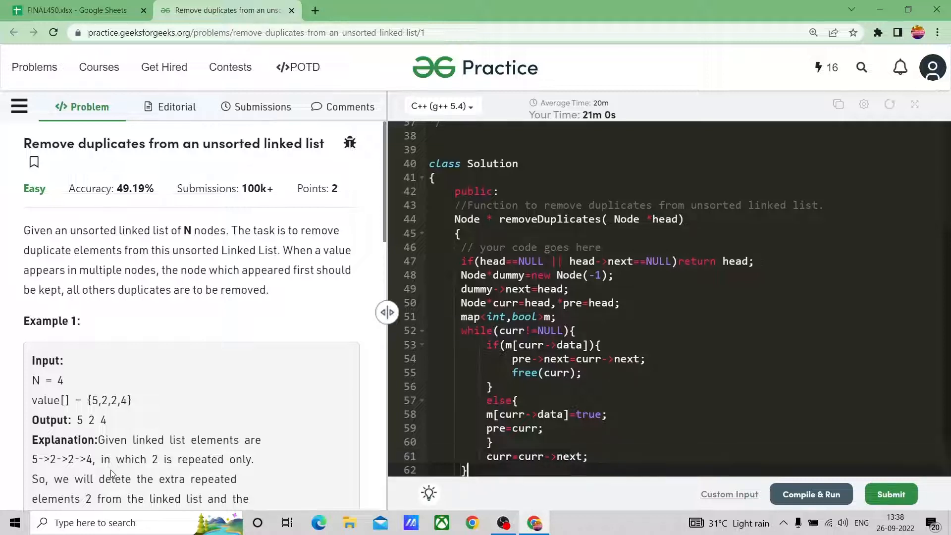
pyautogui.scroll(-3)
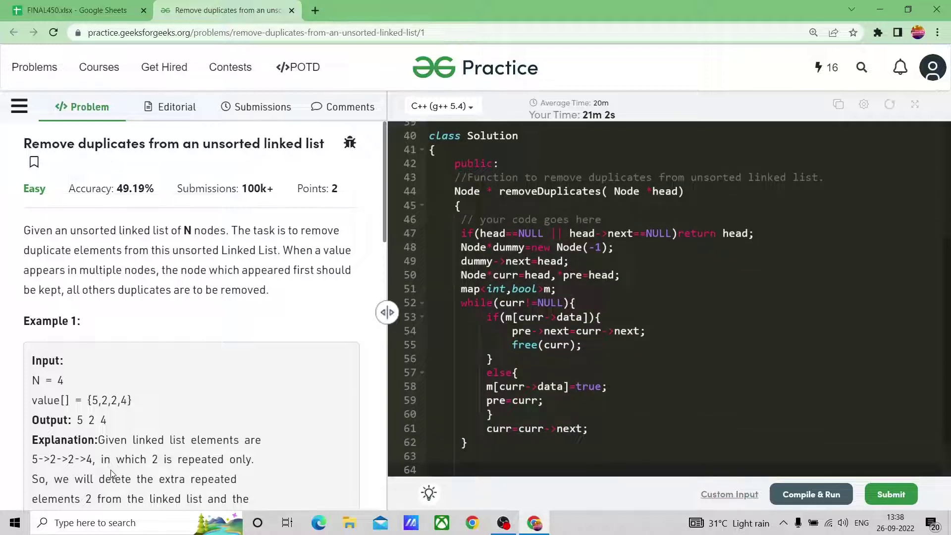
pyautogui.write('return dummm')
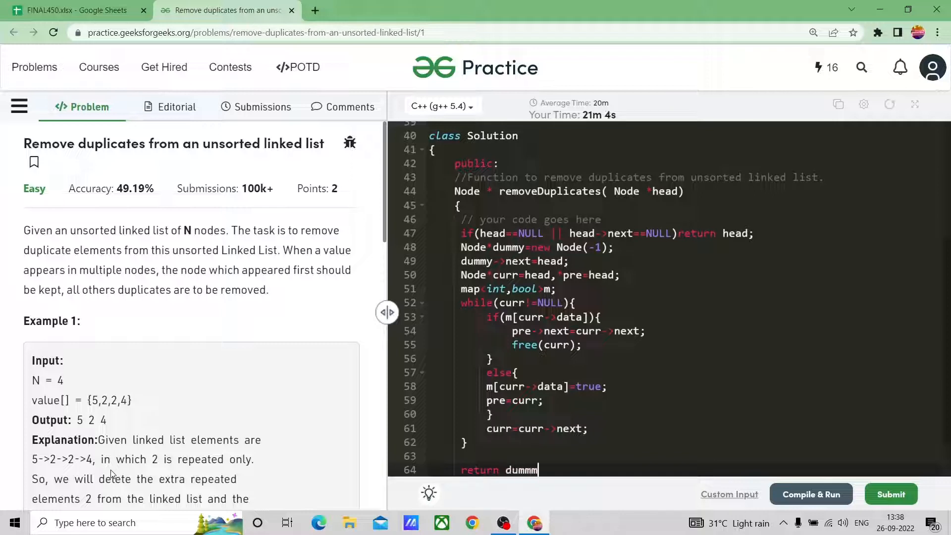
pyautogui.write('->next')
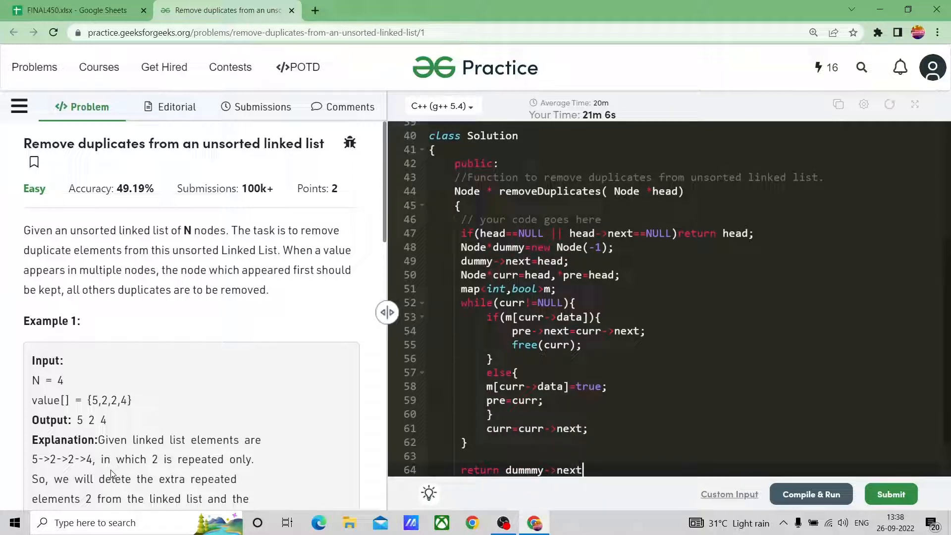
pyautogui.write(';')
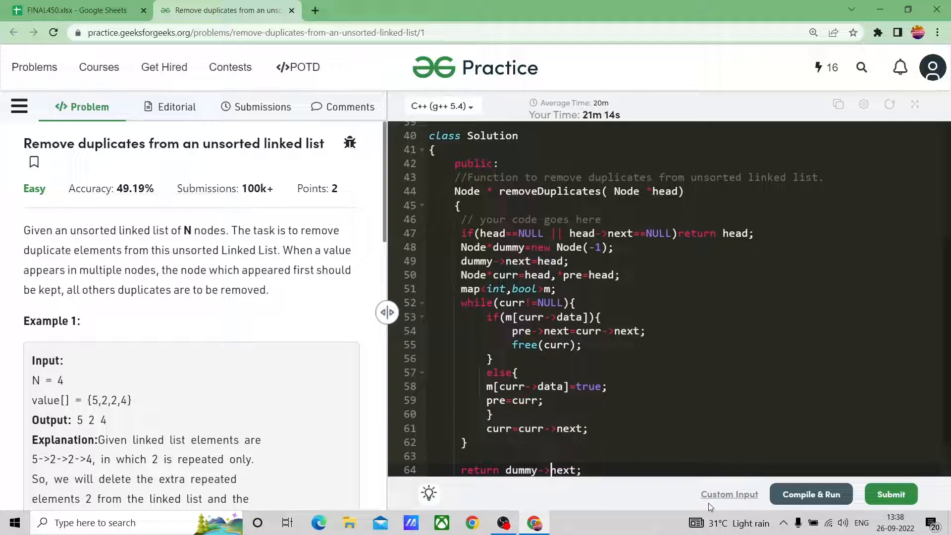
# - Compile and run on the sample, getting output 5 2 4 matching expected
pyautogui.click(810, 493)
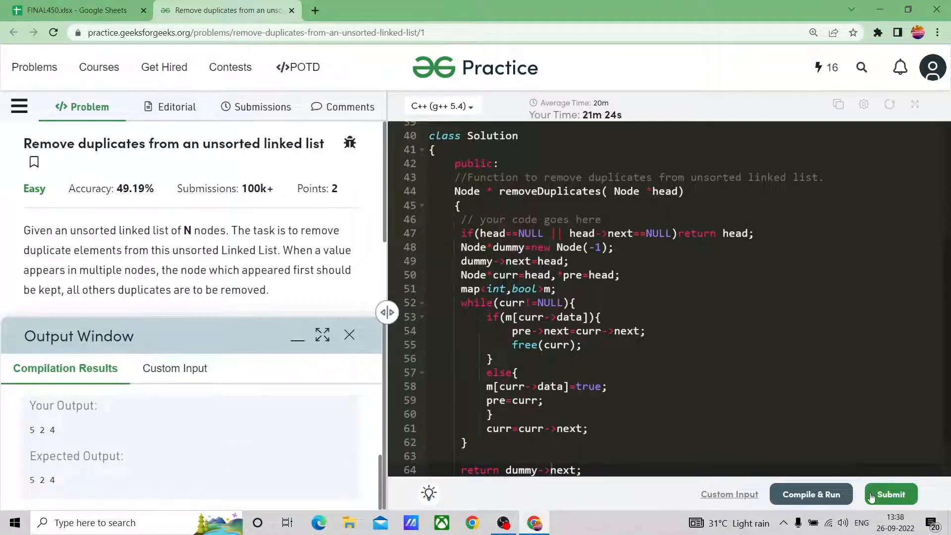
# - Submit the solution, passing all 413 test cases as Problem Solved Successfully
pyautogui.click(890, 494)
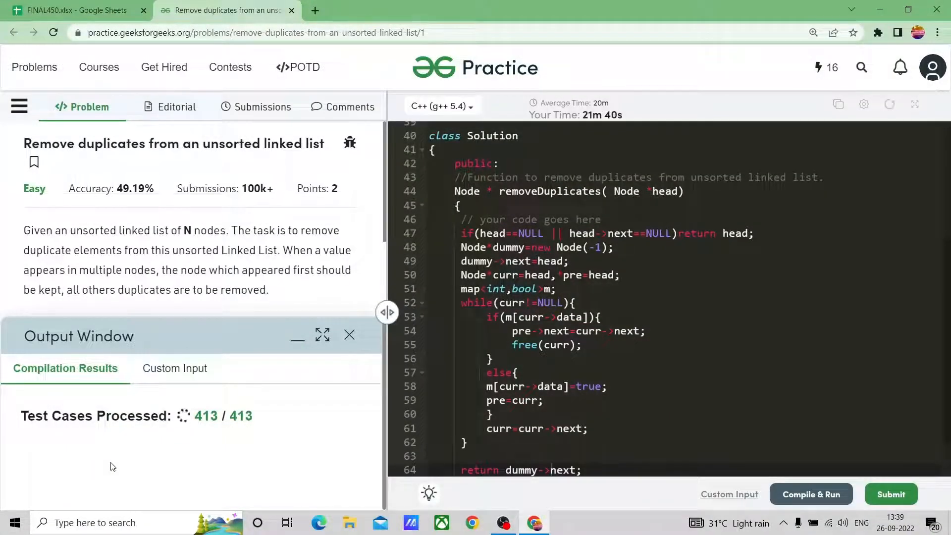
pyautogui.click(890, 493)
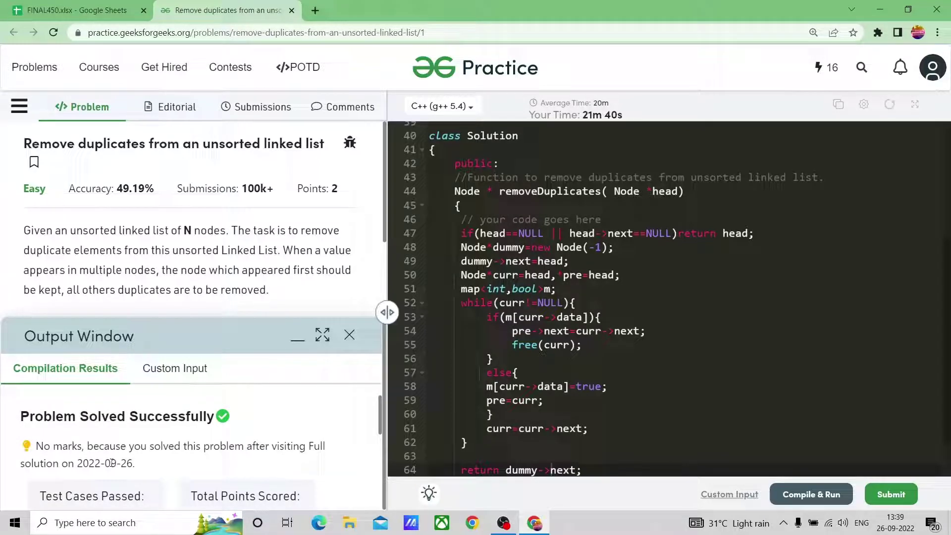